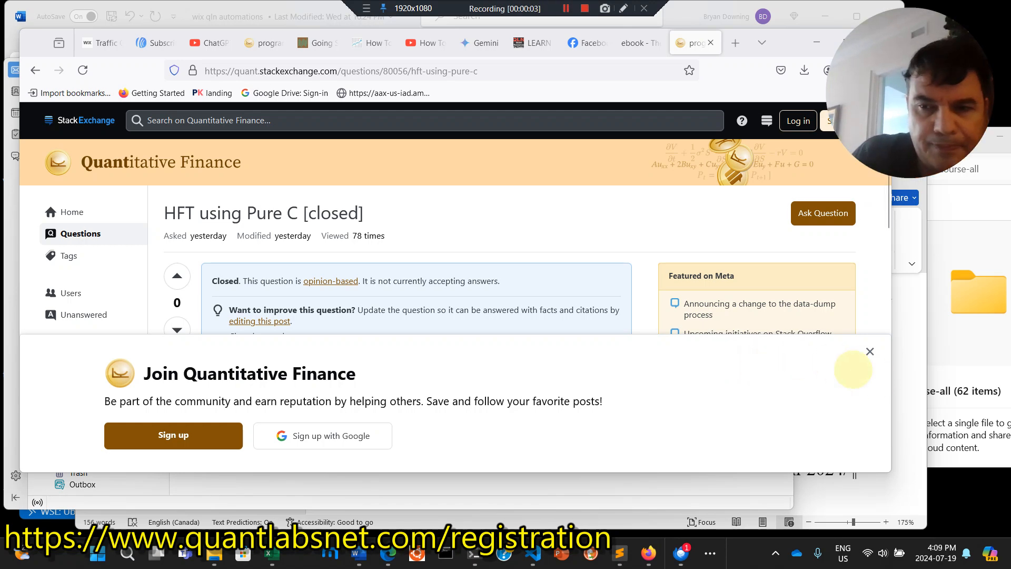
# - Dismiss the Join Quantitative Finance prompt and scroll to the HFT using Pure C question
pyautogui.click(870, 352)
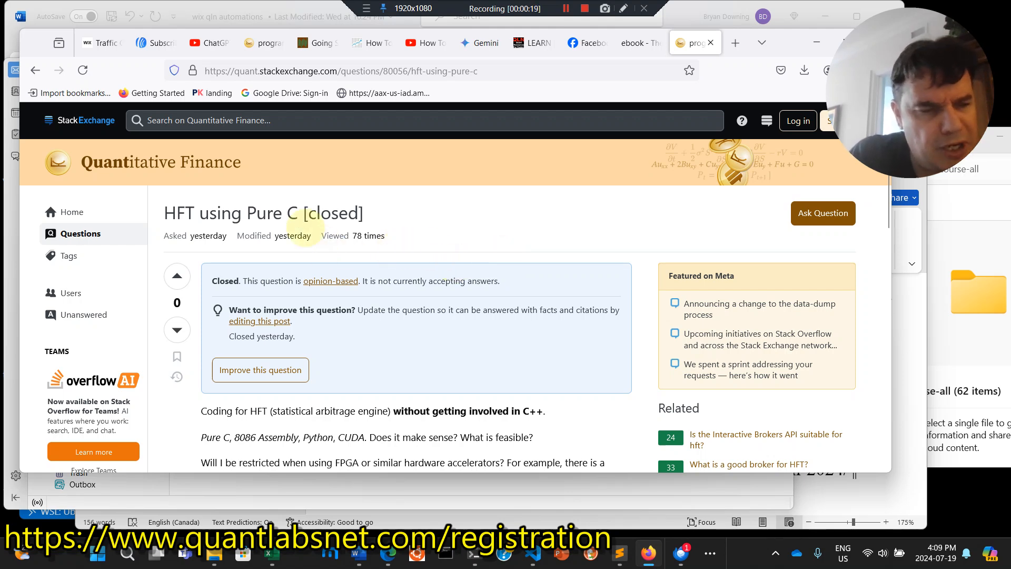
pyautogui.scroll(-3)
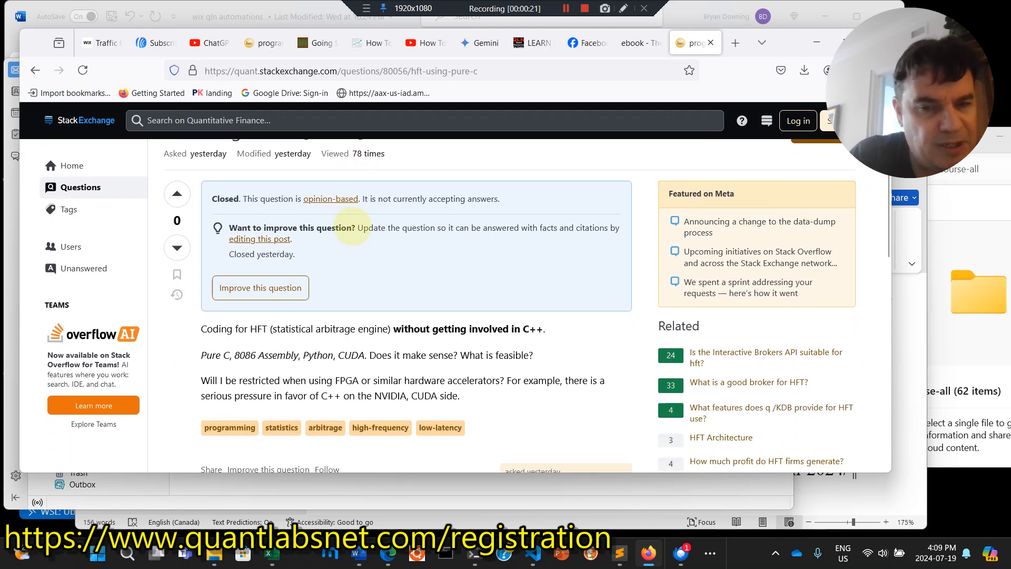
pyautogui.scroll(-3)
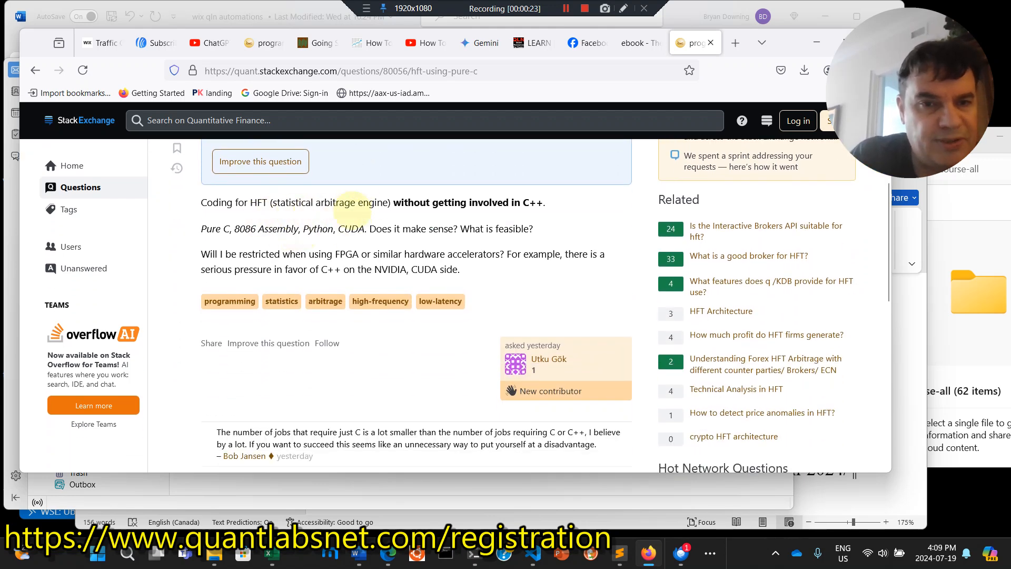
# - Highlight the 'without getting involved in C++' and FPGA accelerator sentences, then read down to the comment
pyautogui.moveTo(393, 201); pyautogui.dragTo(500, 202)
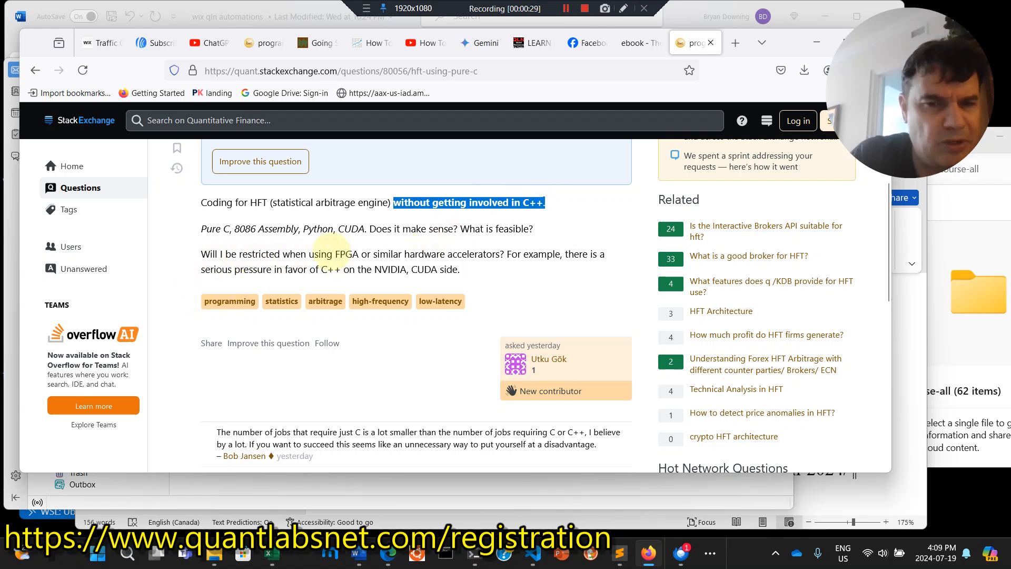
pyautogui.moveTo(332, 254); pyautogui.dragTo(509, 254)
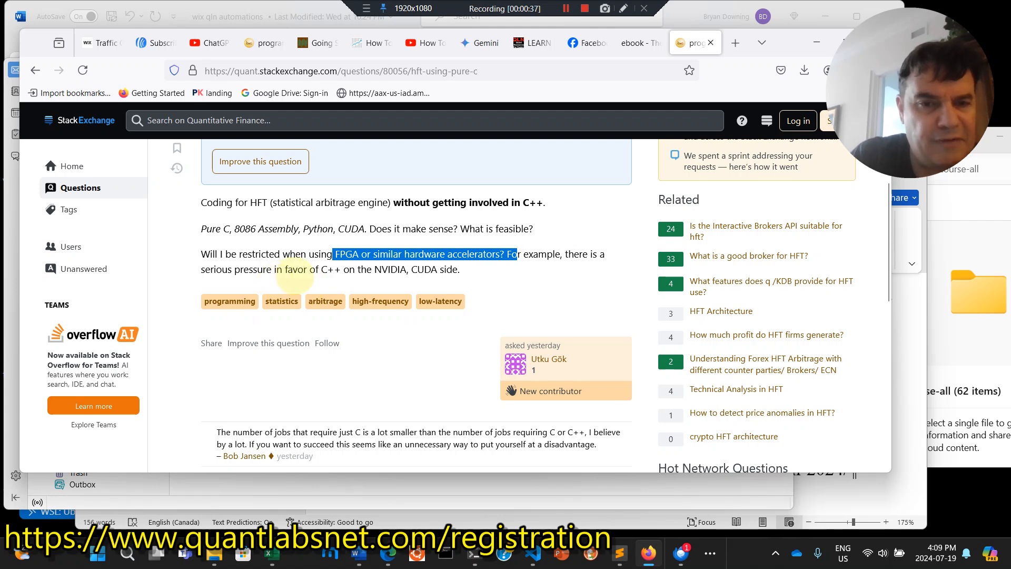
pyautogui.scroll(-3)
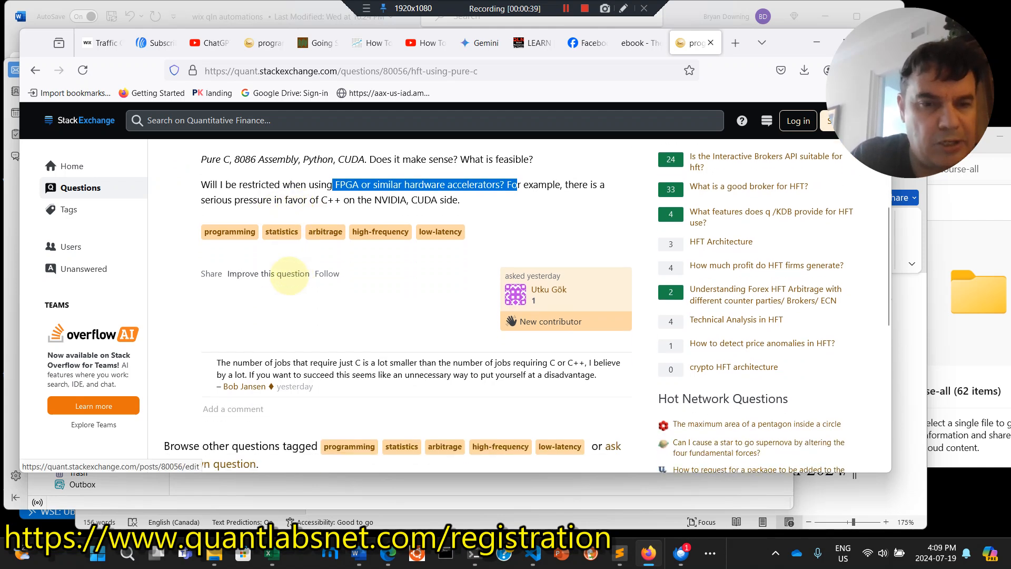
pyautogui.scroll(-3)
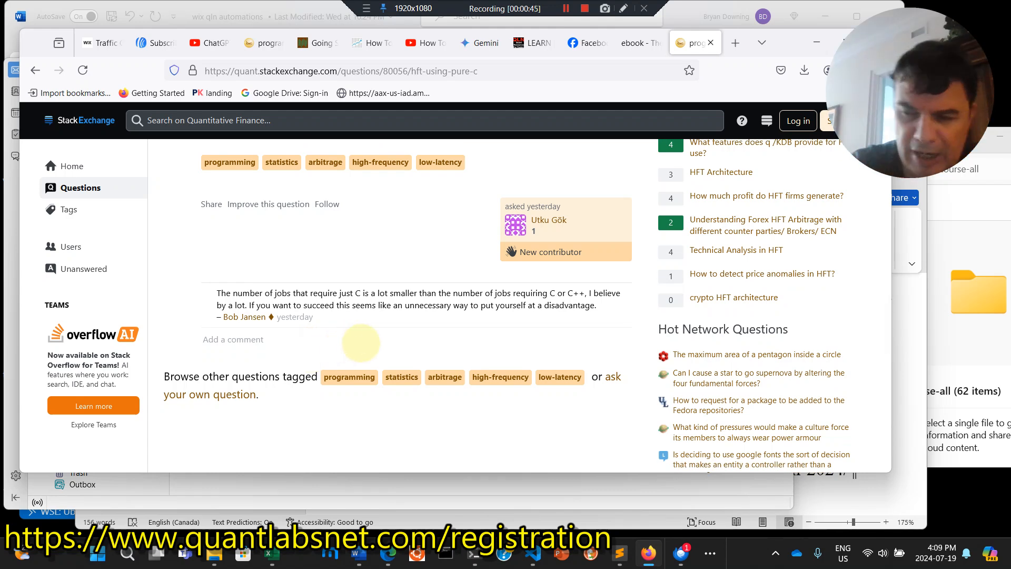
pyautogui.moveTo(244, 316)
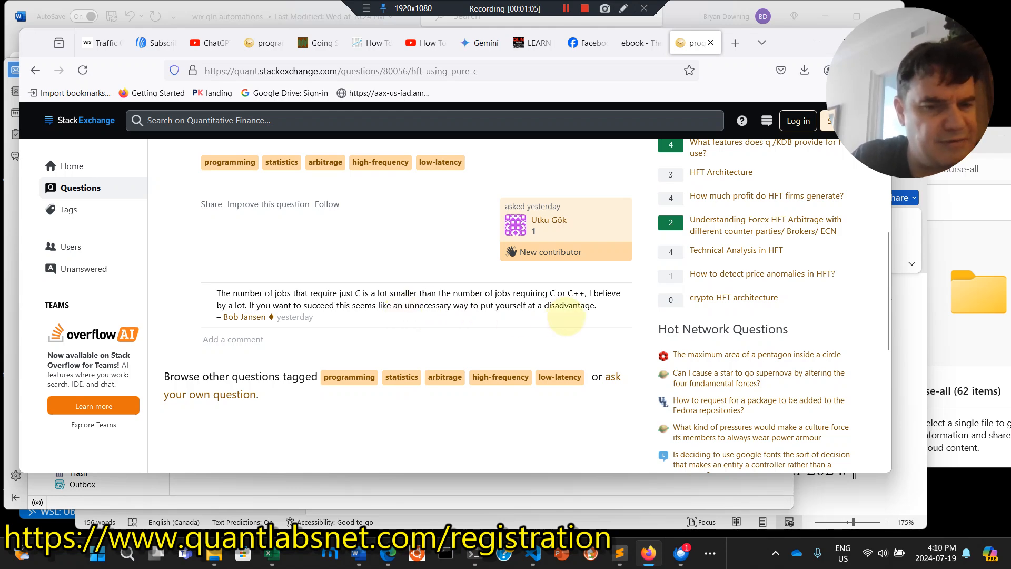
pyautogui.moveTo(560, 377)
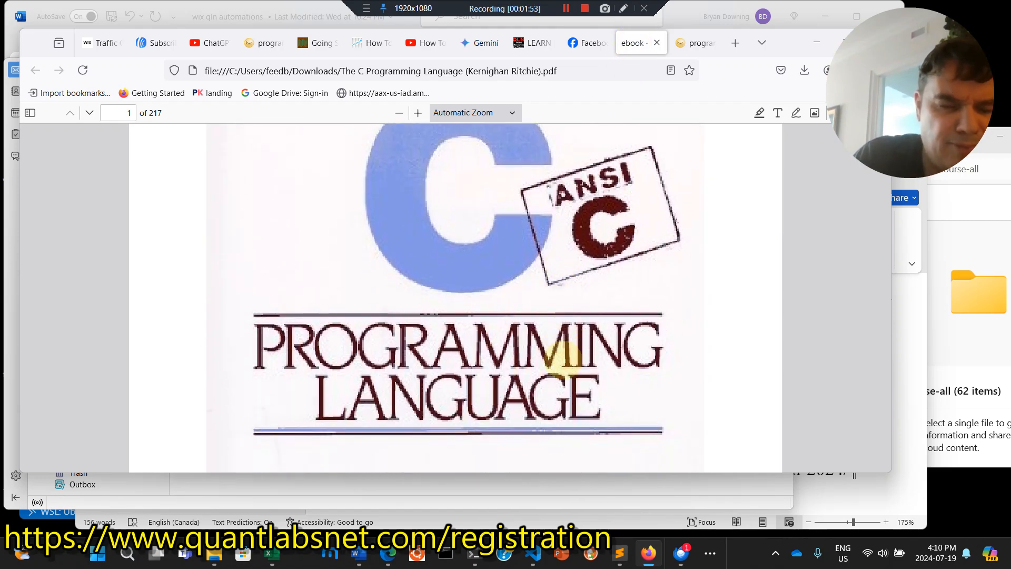
# - Scroll the C Programming Language PDF past the cover to the table of contents on page 2
pyautogui.scroll(-3)
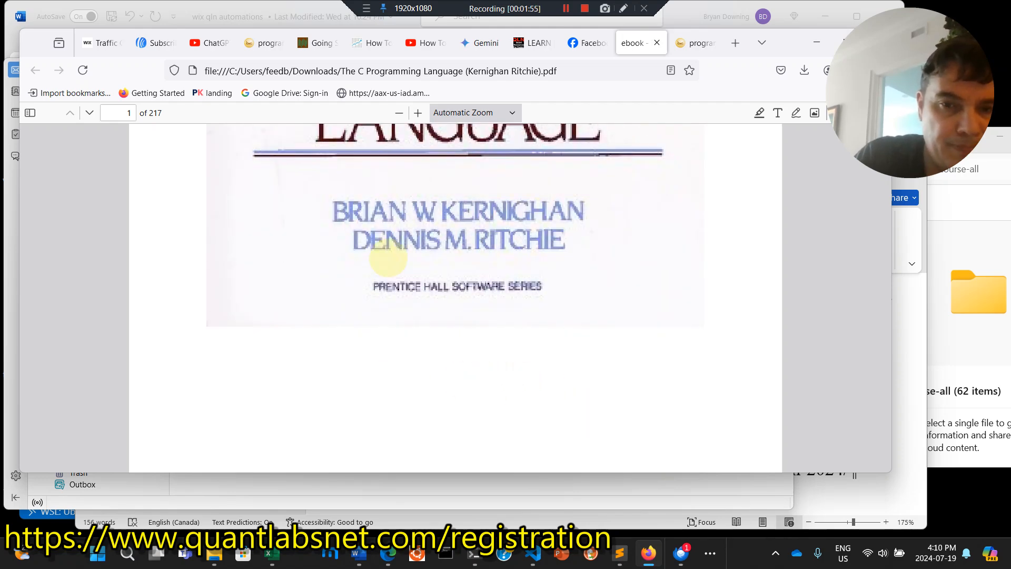
pyautogui.moveTo(485, 248)
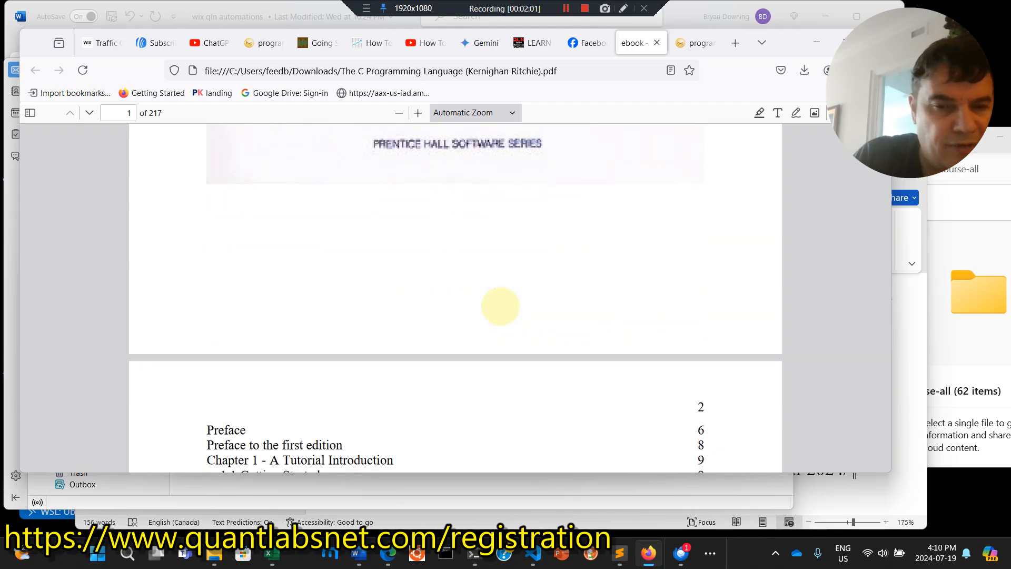
pyautogui.scroll(-3)
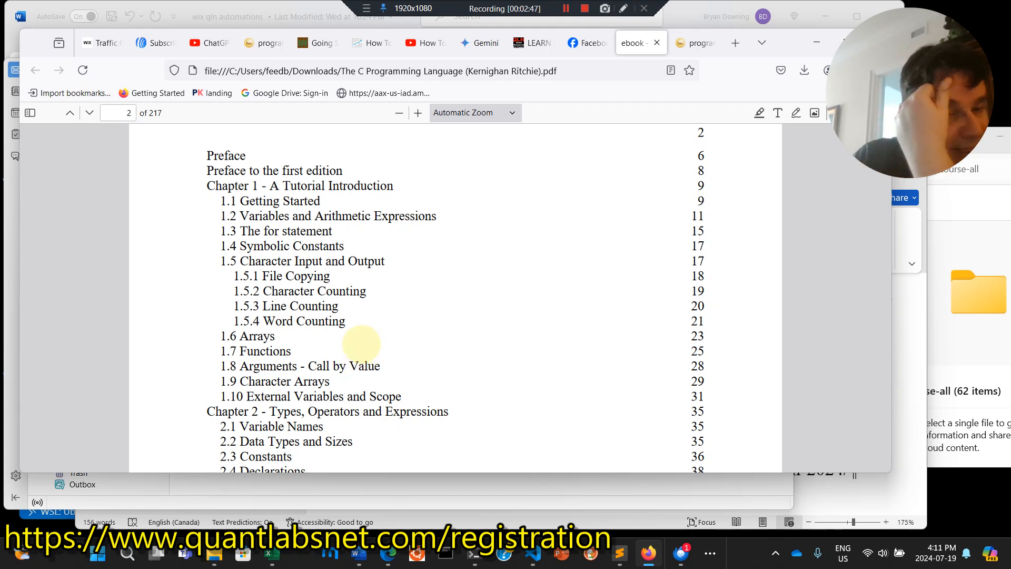
pyautogui.moveTo(351, 342)
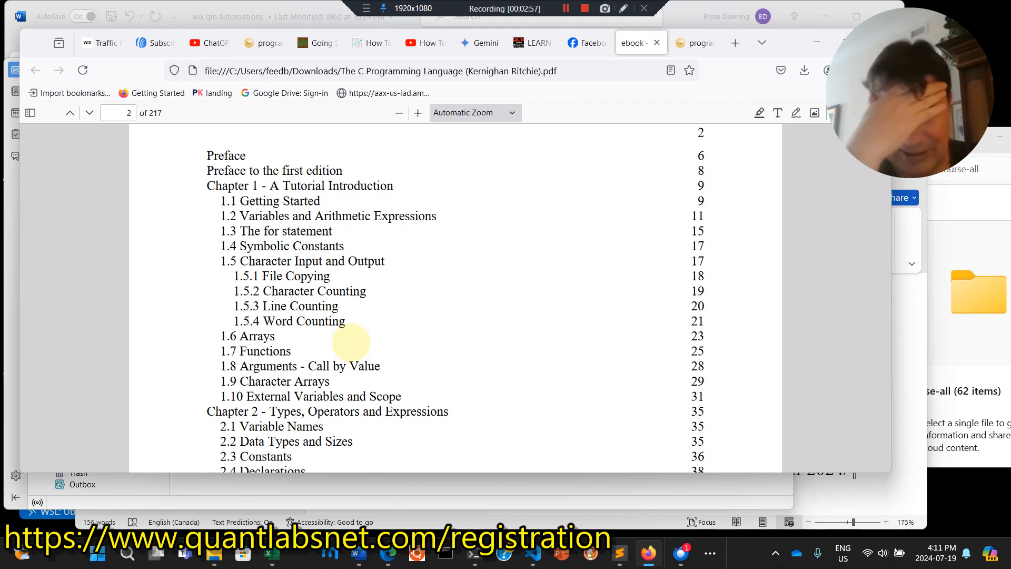
# - Highlight the '1.9 Character Arrays' entry in the table of contents
pyautogui.click(564, 8)
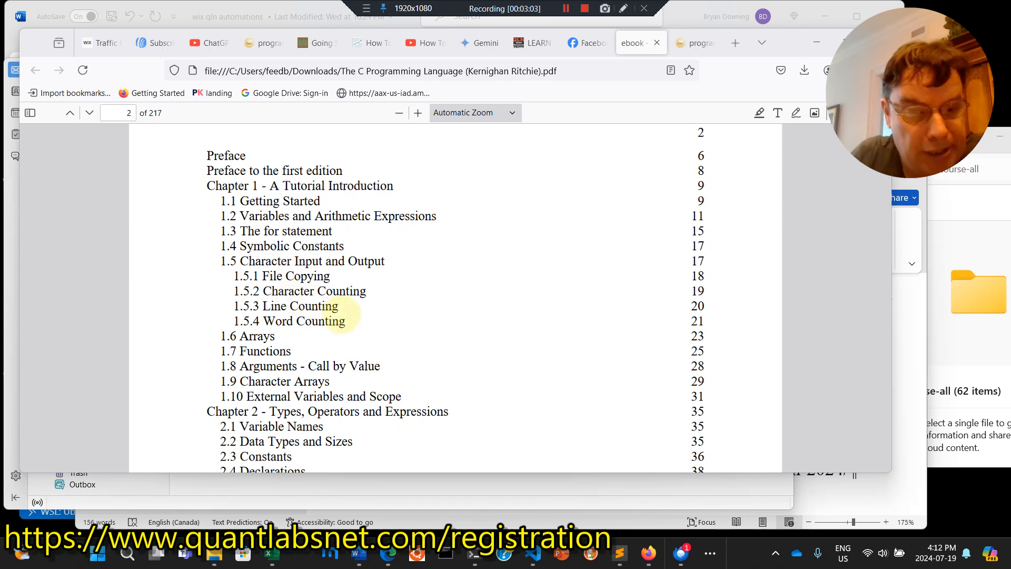
pyautogui.moveTo(222, 260); pyautogui.dragTo(345, 321)
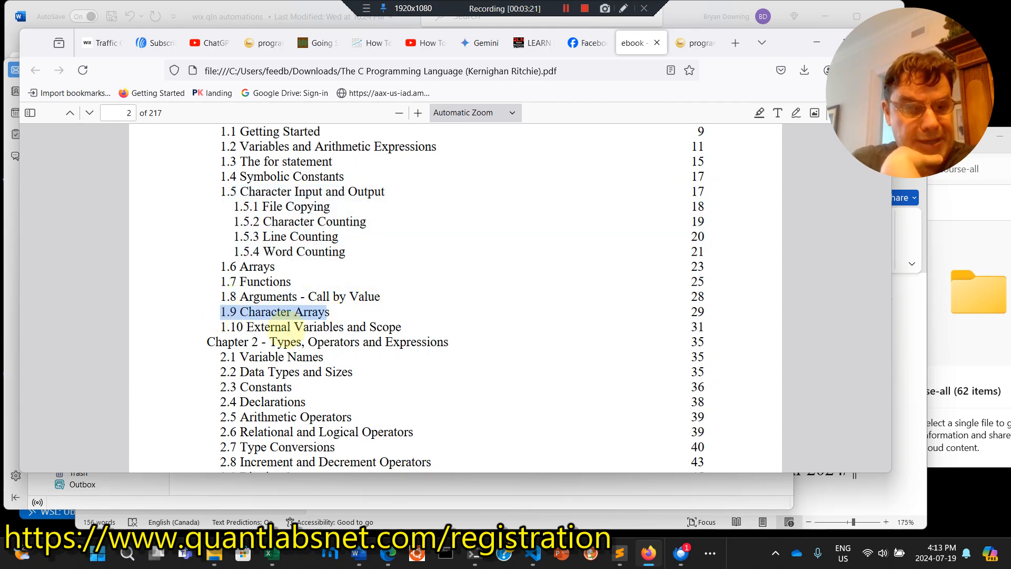
# - Scroll the contents down and mark the Relational and Logical Operators entry
pyautogui.scroll(-3)
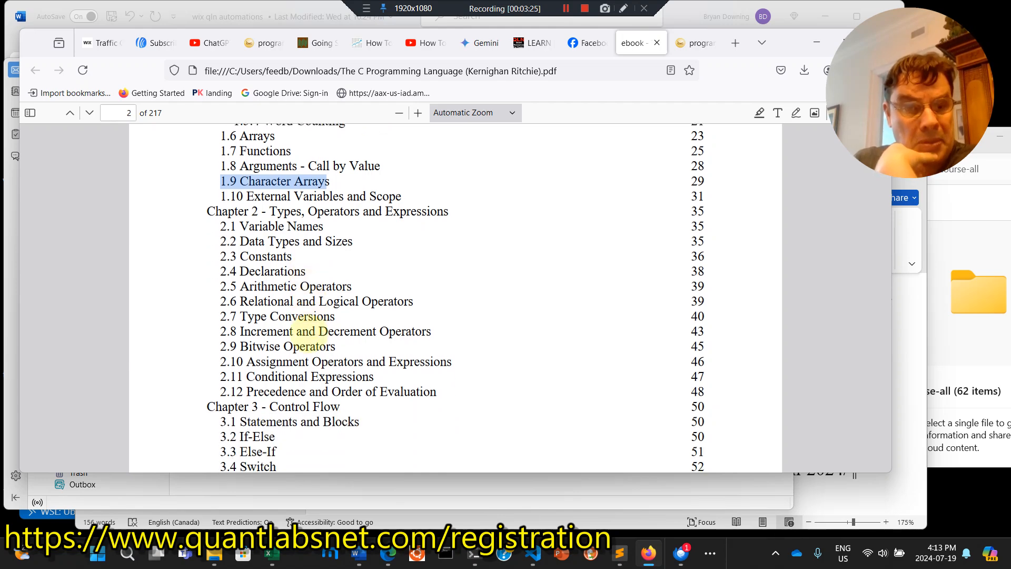
pyautogui.scroll(-3)
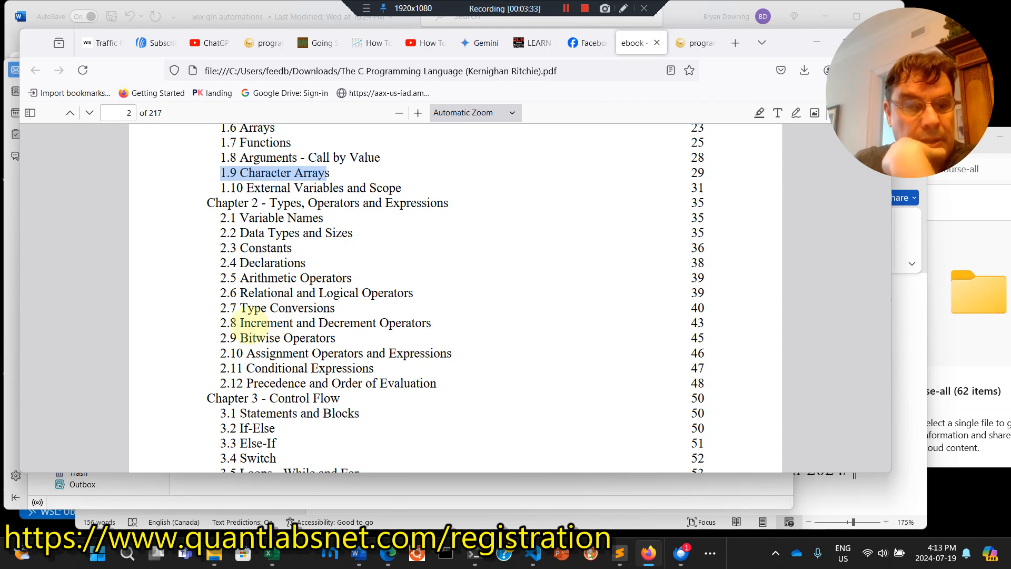
pyautogui.doubleClick(335, 323)
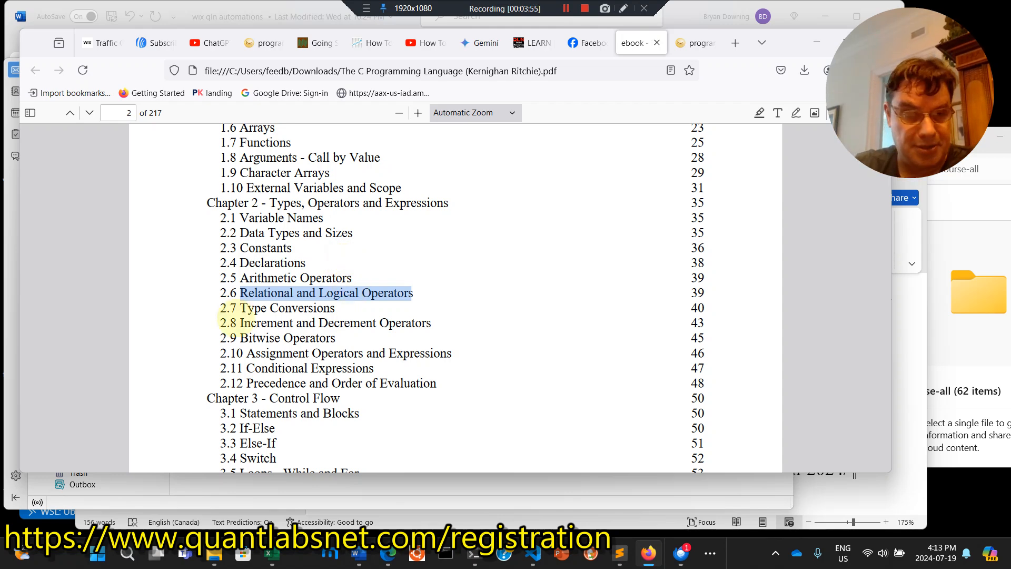
pyautogui.click(287, 337)
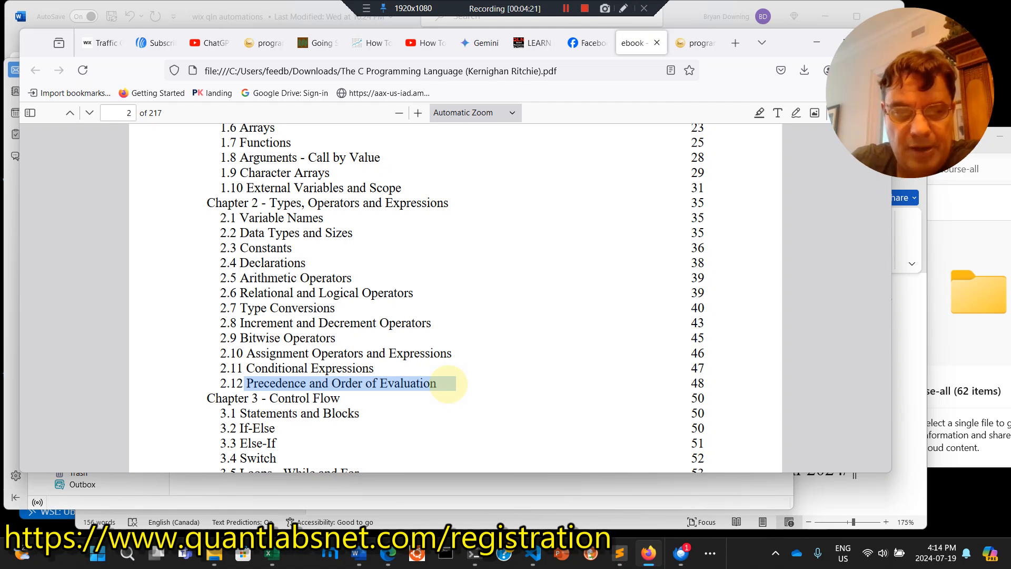
# - Scroll through Chapter 4, marking the Recursion entry, down to Chapter 5 Pointers and Arrays
pyautogui.scroll(-3)
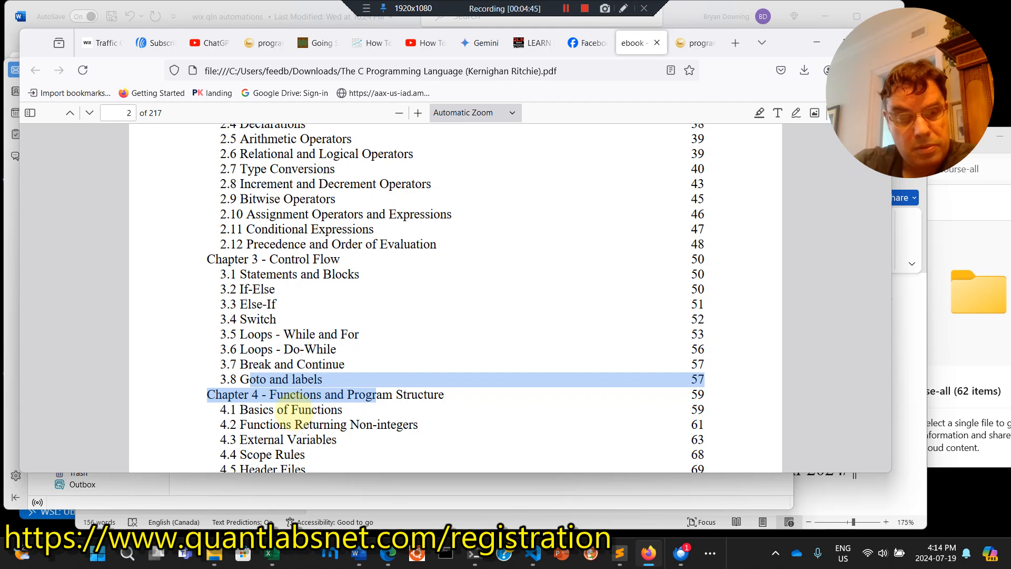
pyautogui.scroll(-3)
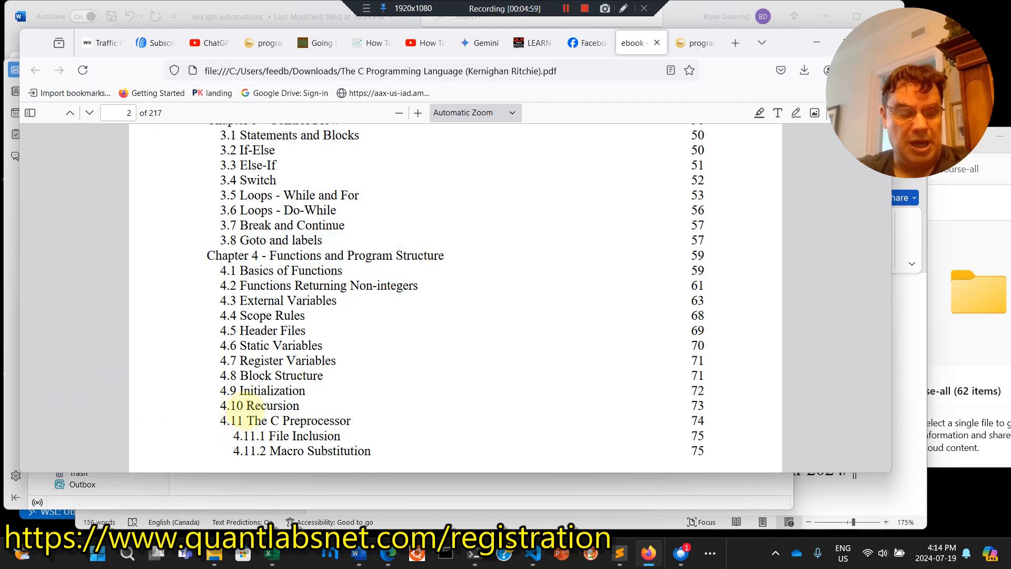
pyautogui.doubleClick(270, 405)
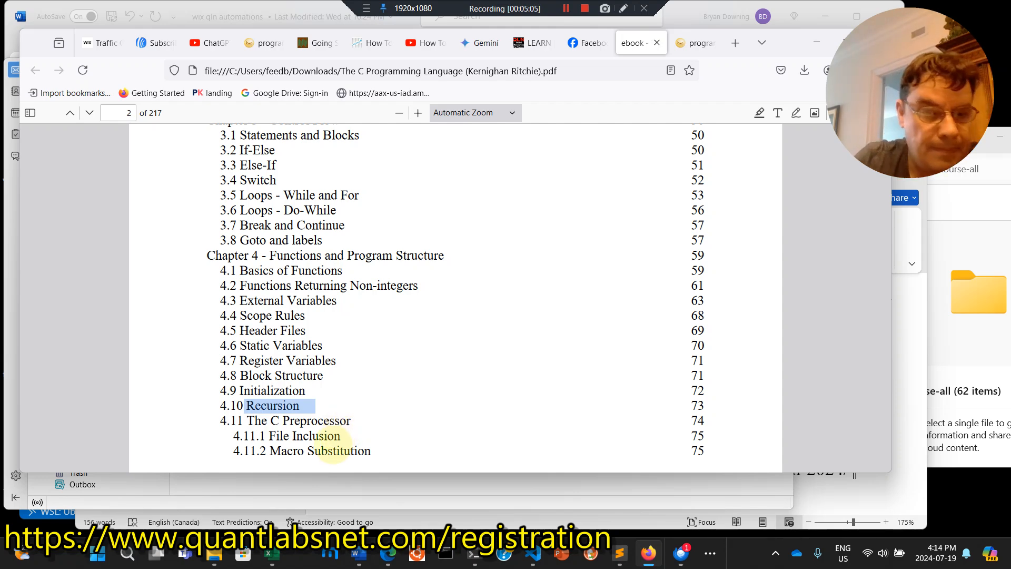
pyautogui.scroll(-3)
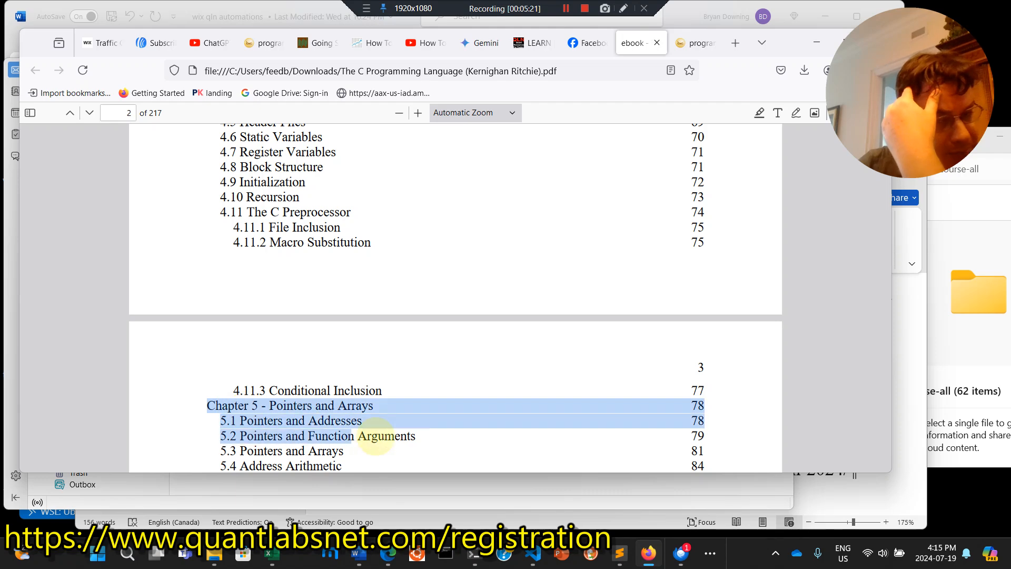
# - Scroll the contents through Chapter 6 Structures and Chapter 7 Input and Output to Chapter 8
pyautogui.scroll(-3)
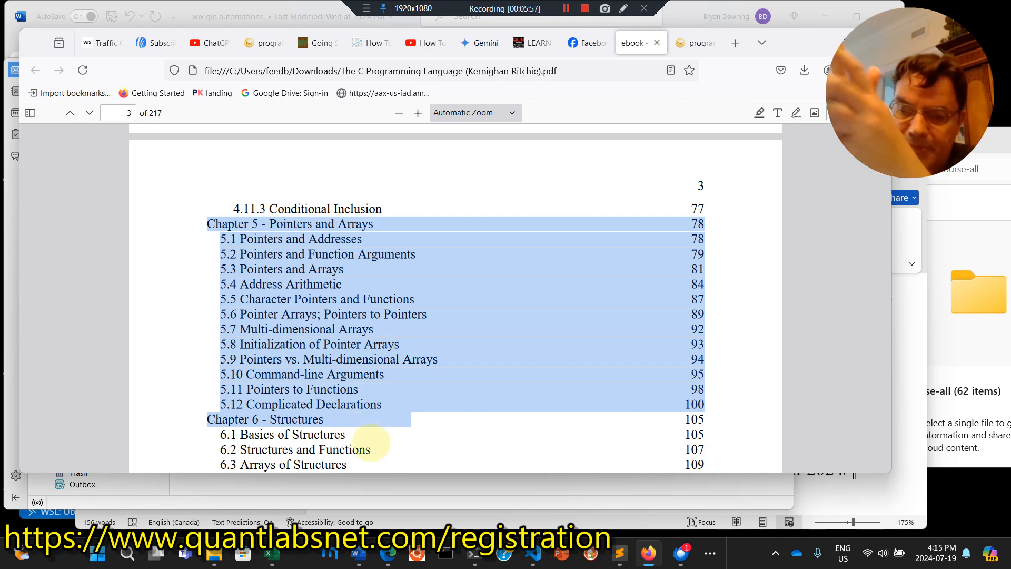
pyautogui.scroll(-3)
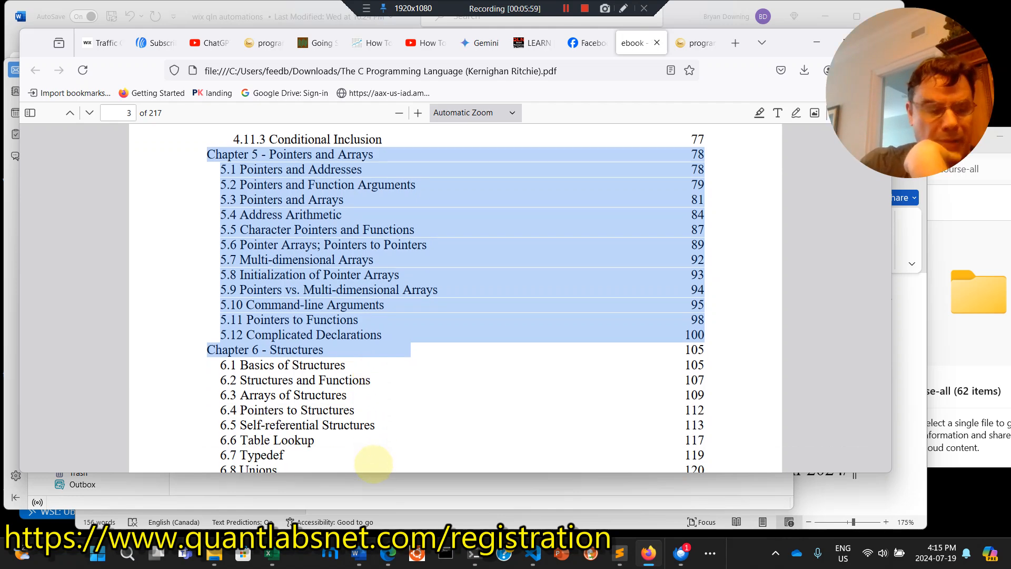
pyautogui.scroll(-3)
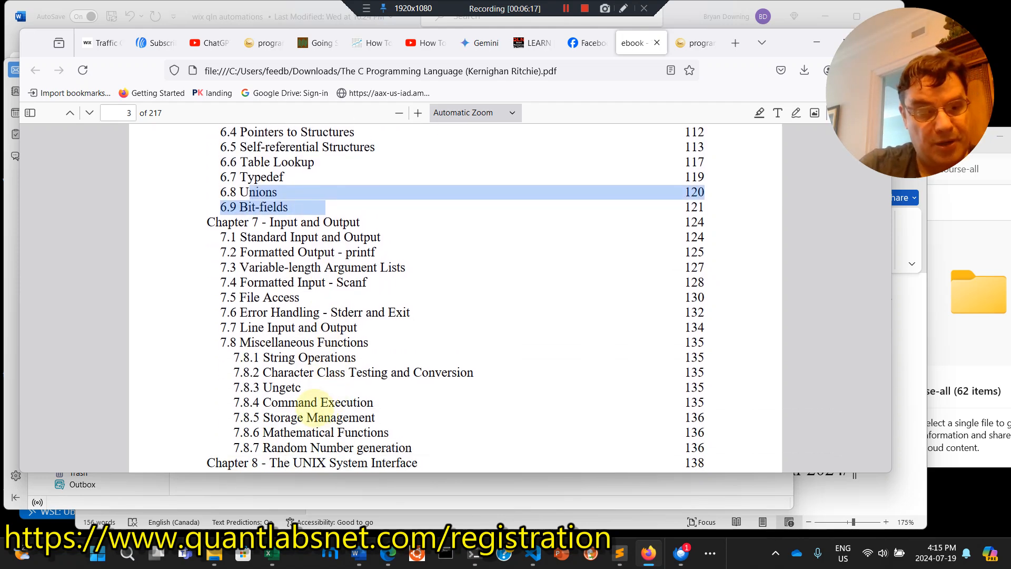
pyautogui.moveTo(201, 236)
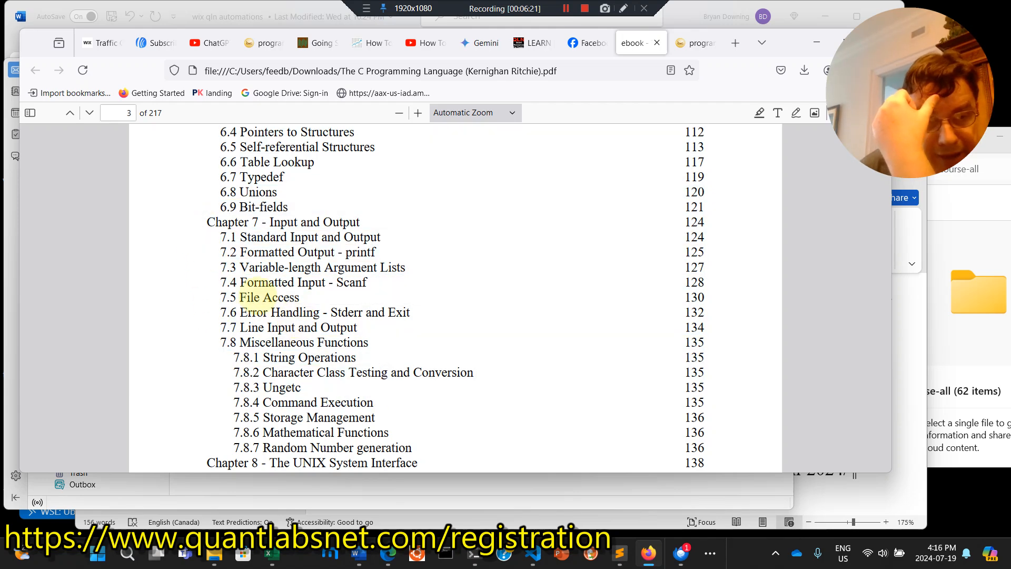
pyautogui.moveTo(207, 222); pyautogui.dragTo(464, 417)
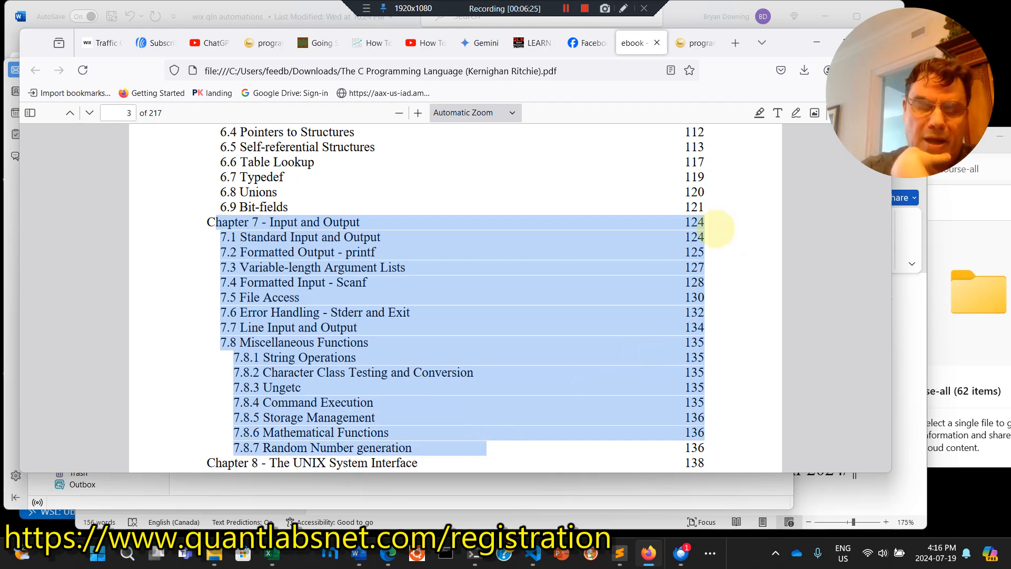
pyautogui.scroll(-3)
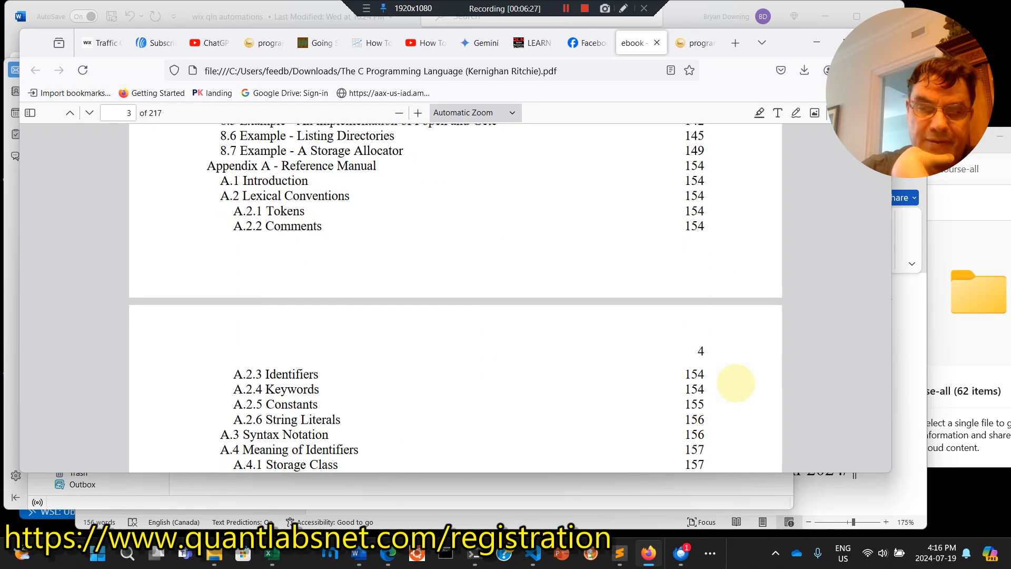
pyautogui.scroll(-3)
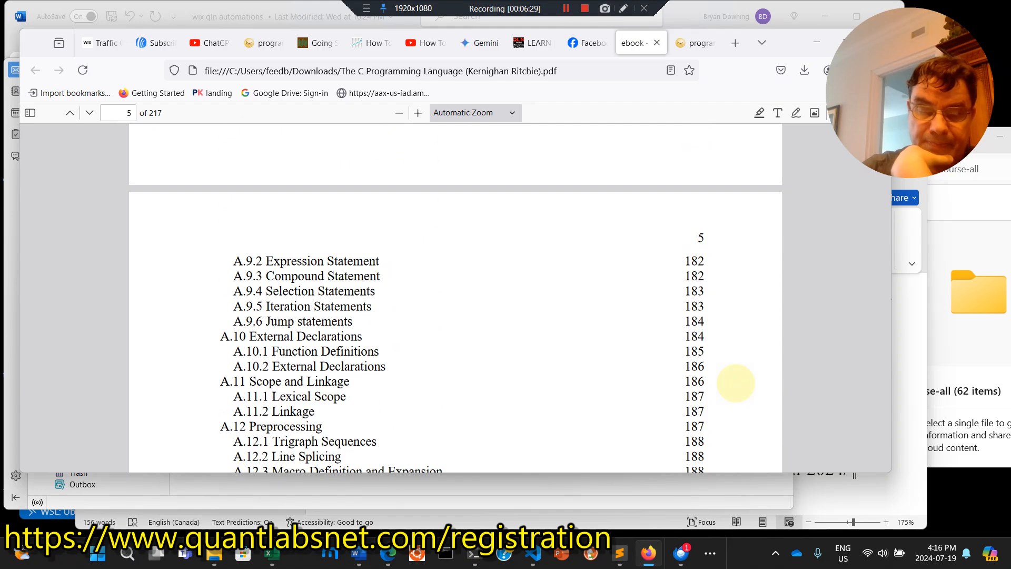
pyautogui.scroll(-3)
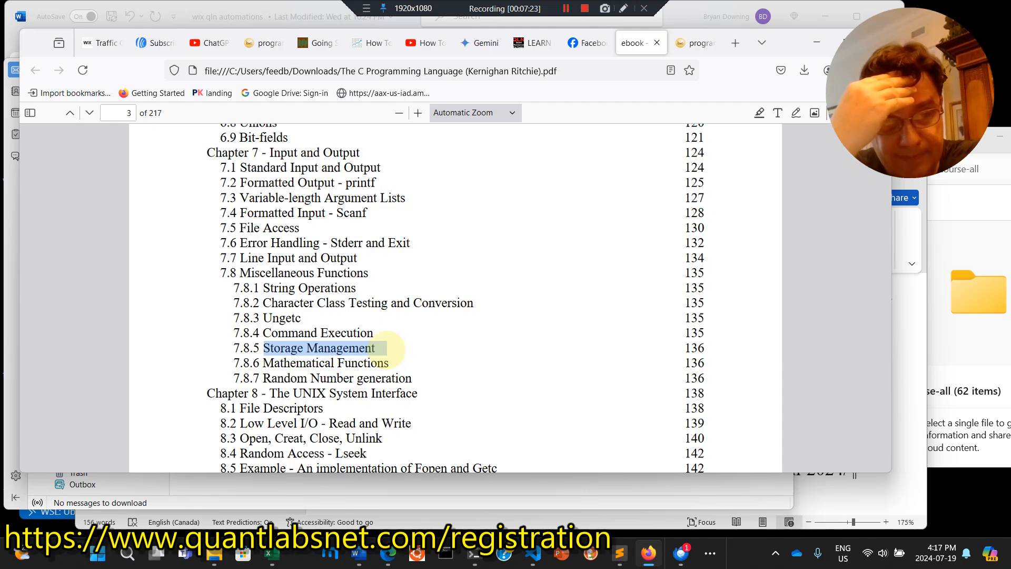
# - Scroll to the end of Chapter 8 and Appendix A, drag-selecting across the Chapter 8 entries
pyautogui.scroll(-3)
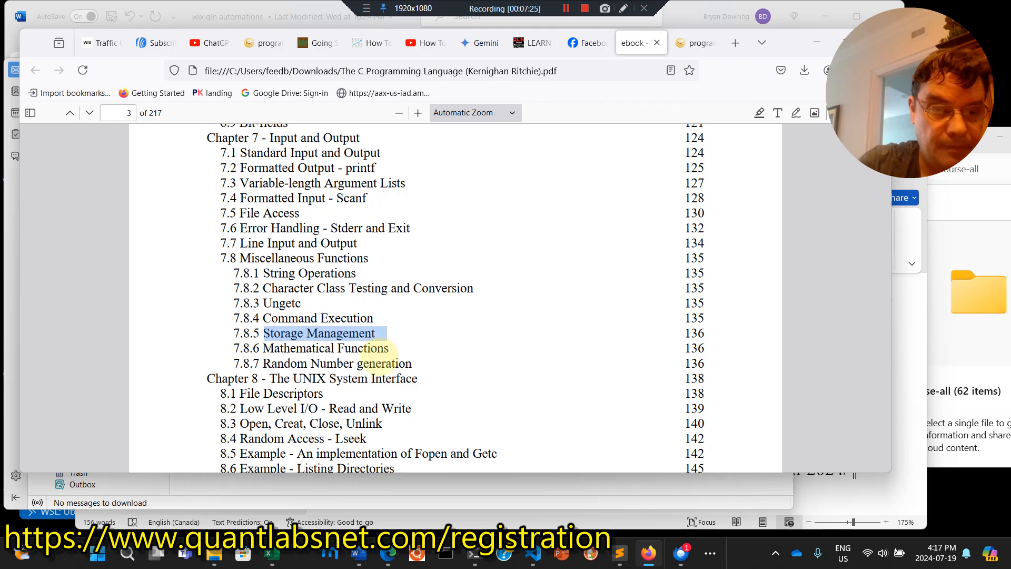
pyautogui.scroll(-3)
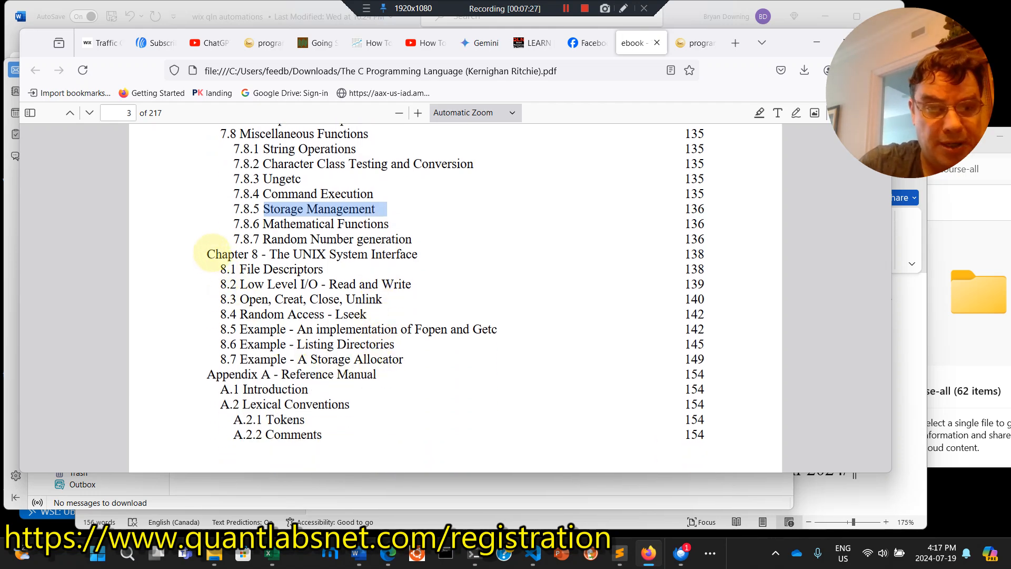
pyautogui.moveTo(208, 253); pyautogui.dragTo(403, 359)
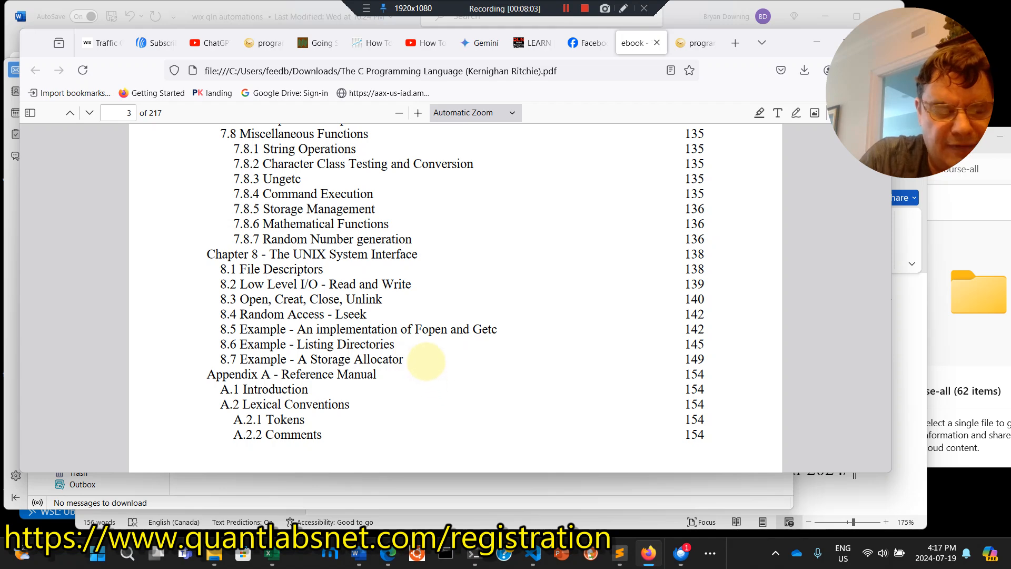
pyautogui.moveTo(209, 254); pyautogui.dragTo(425, 360)
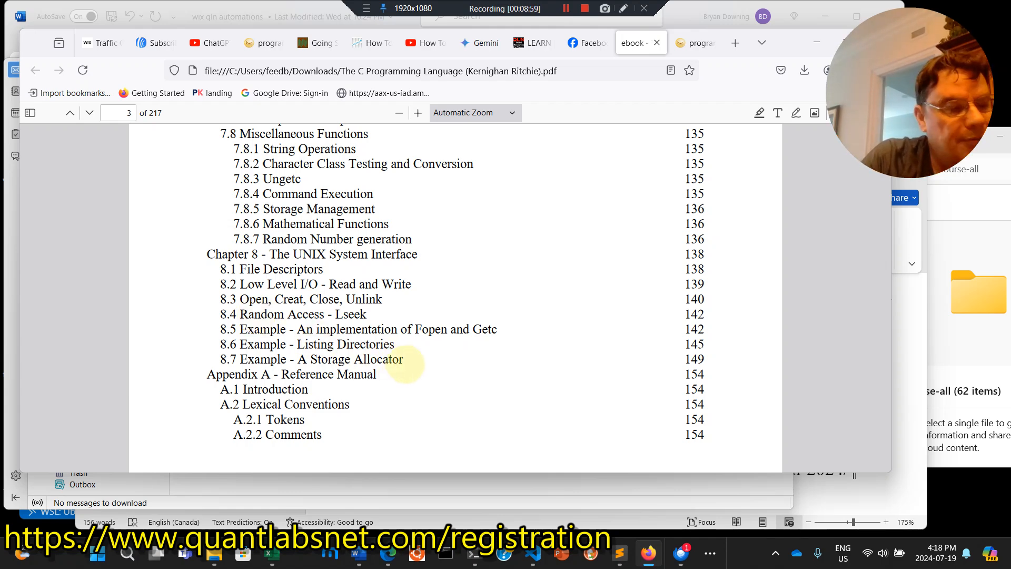
# - Highlight sections 8.2 through 8.7, then scroll into Appendix A on page 4
pyautogui.moveTo(222, 284); pyautogui.dragTo(403, 359)
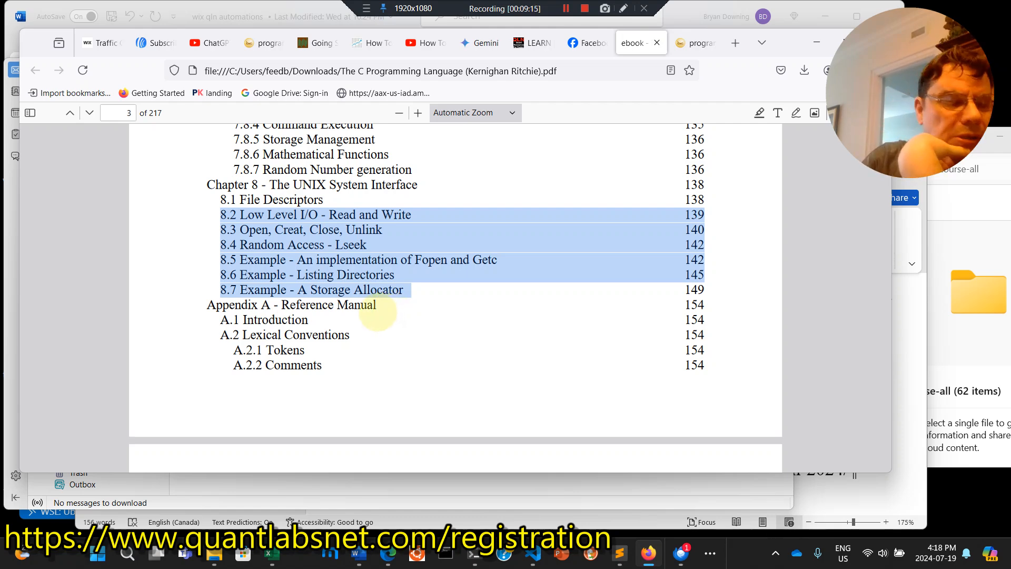
pyautogui.scroll(-3)
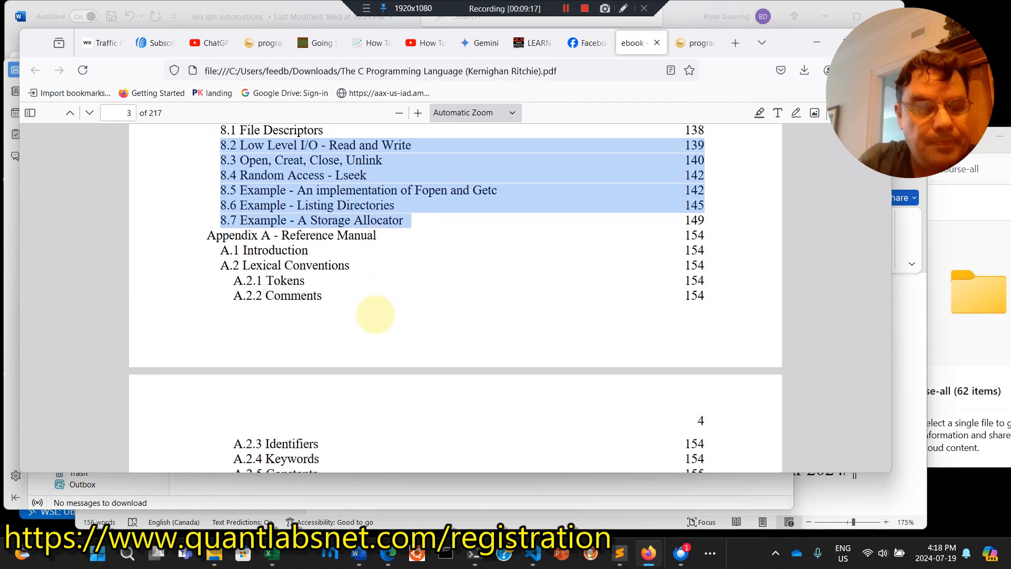
pyautogui.scroll(-3)
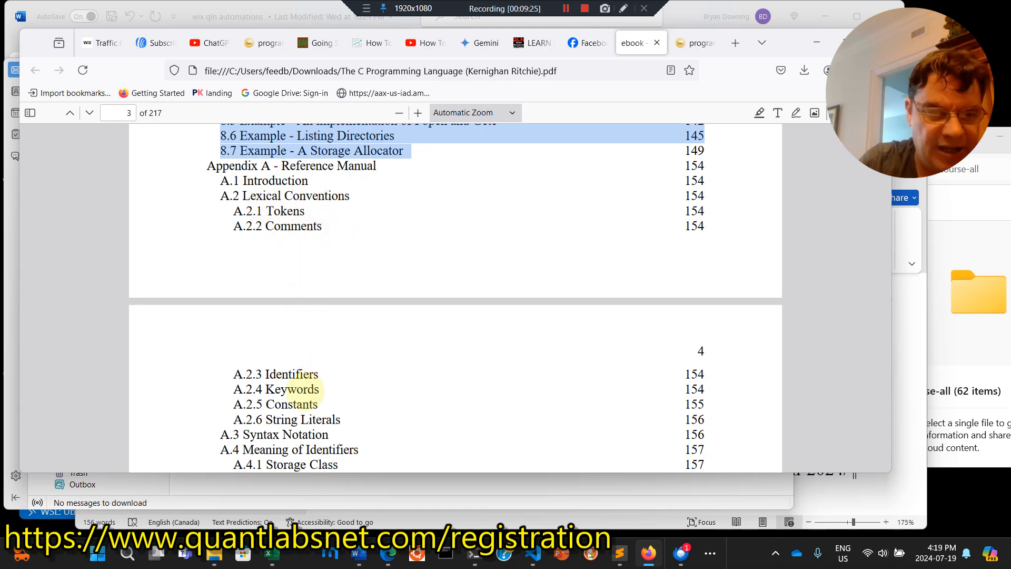
pyautogui.scroll(-3)
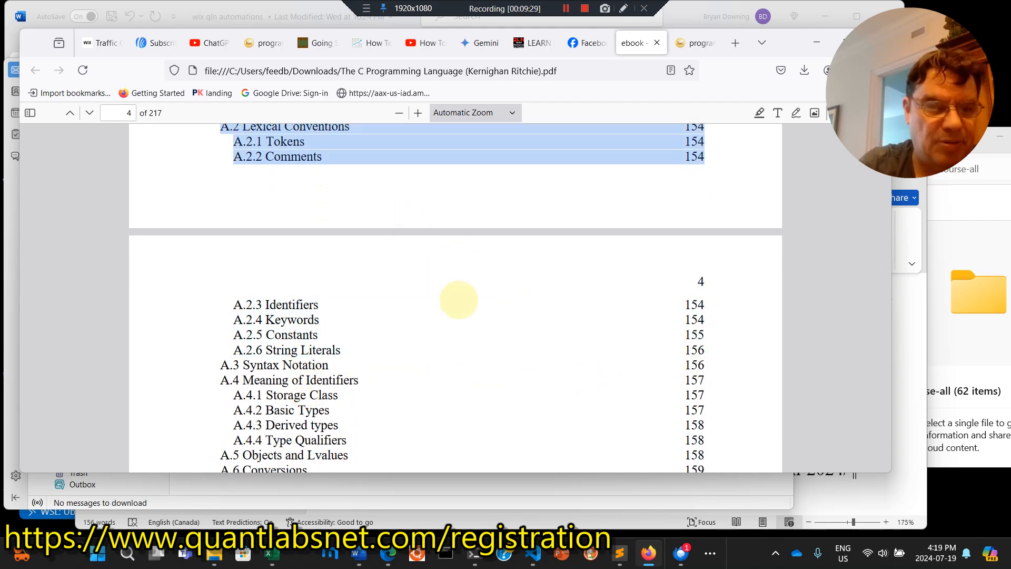
pyautogui.scroll(-3)
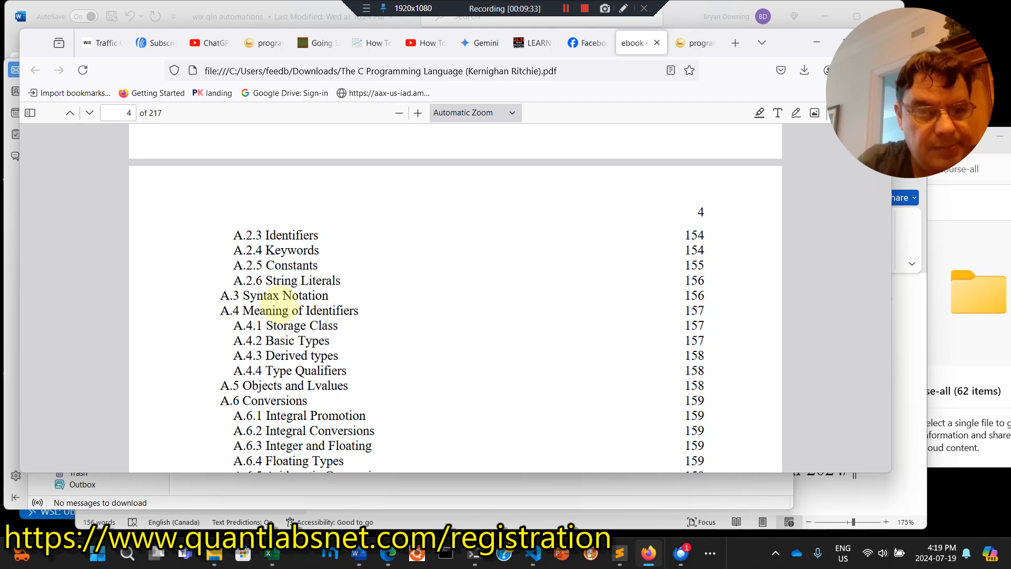
# - Highlight the Meaning of Identifiers entry, the word Void, and the Pointers to Void entry
pyautogui.doubleClick(266, 310)
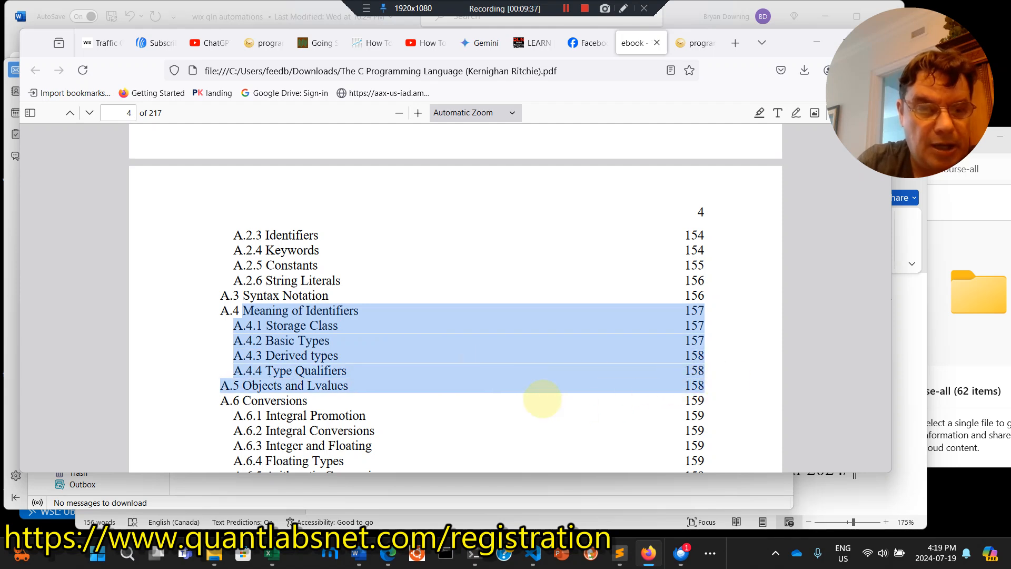
pyautogui.scroll(-3)
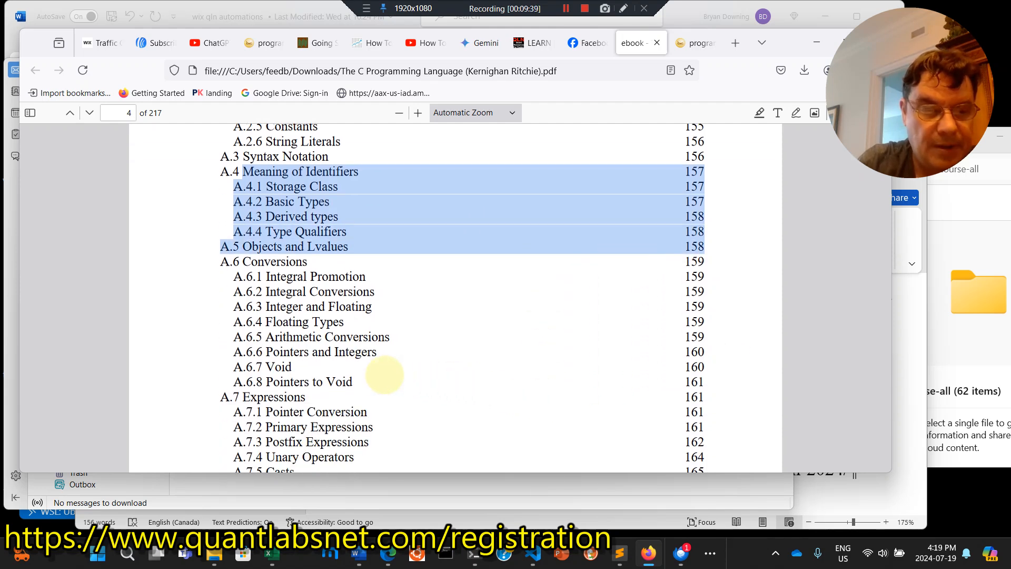
pyautogui.doubleClick(276, 366)
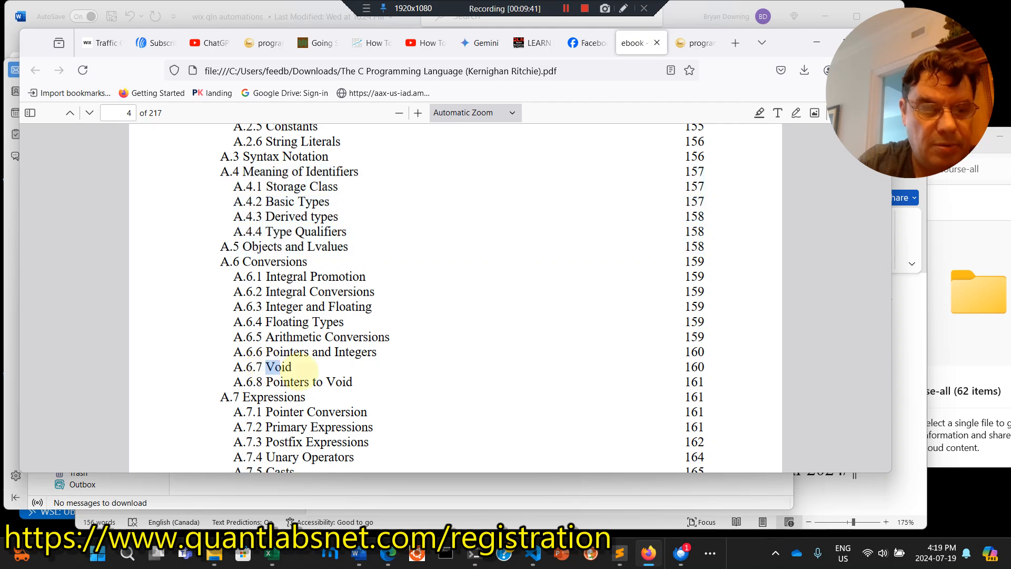
pyautogui.doubleClick(276, 367)
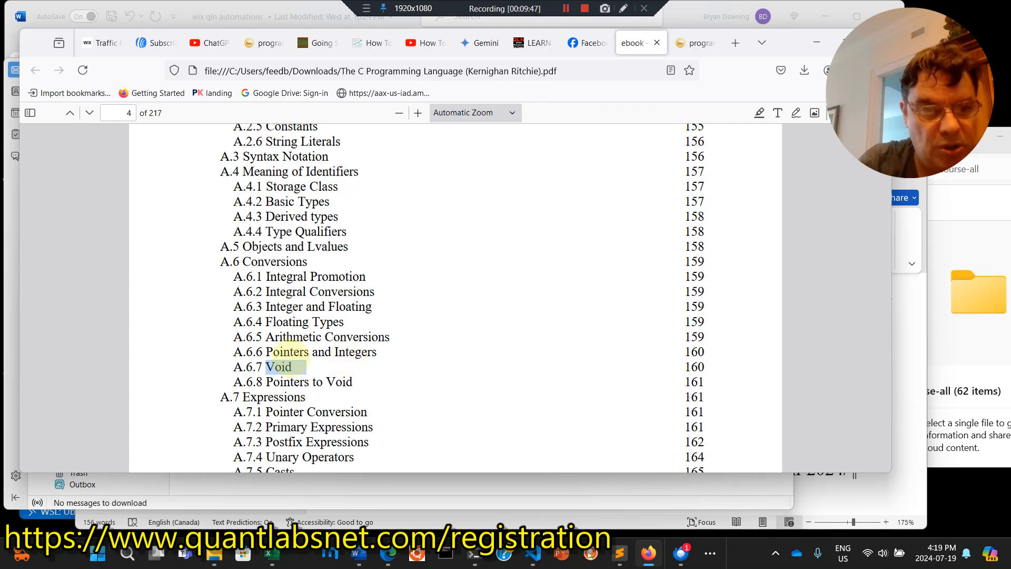
pyautogui.moveTo(277, 366); pyautogui.dragTo(320, 351)
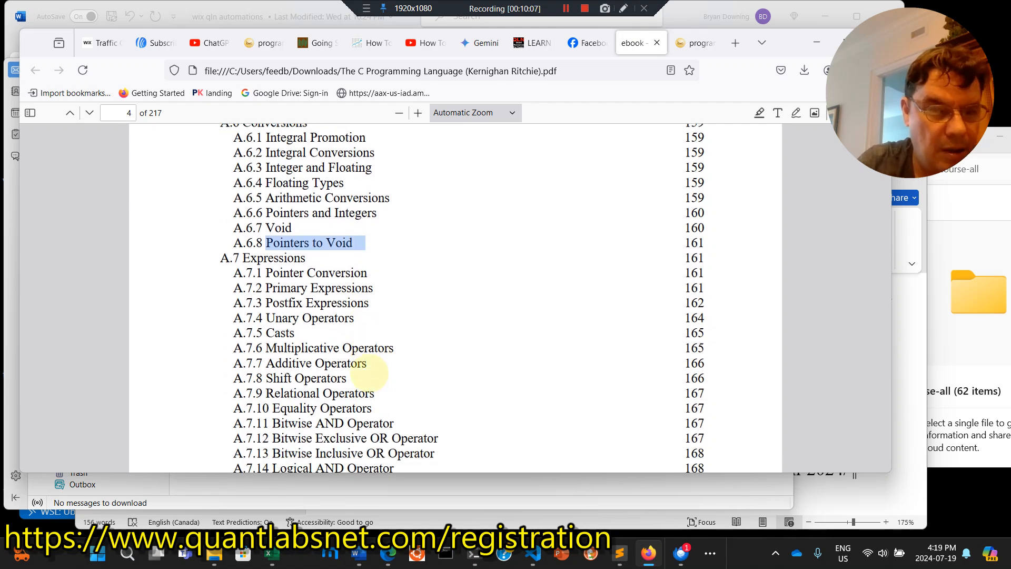
# - Scroll past A.8 Declarations and Preprocessing onto page 5 until Appendix B Standard Library appears
pyautogui.scroll(-3)
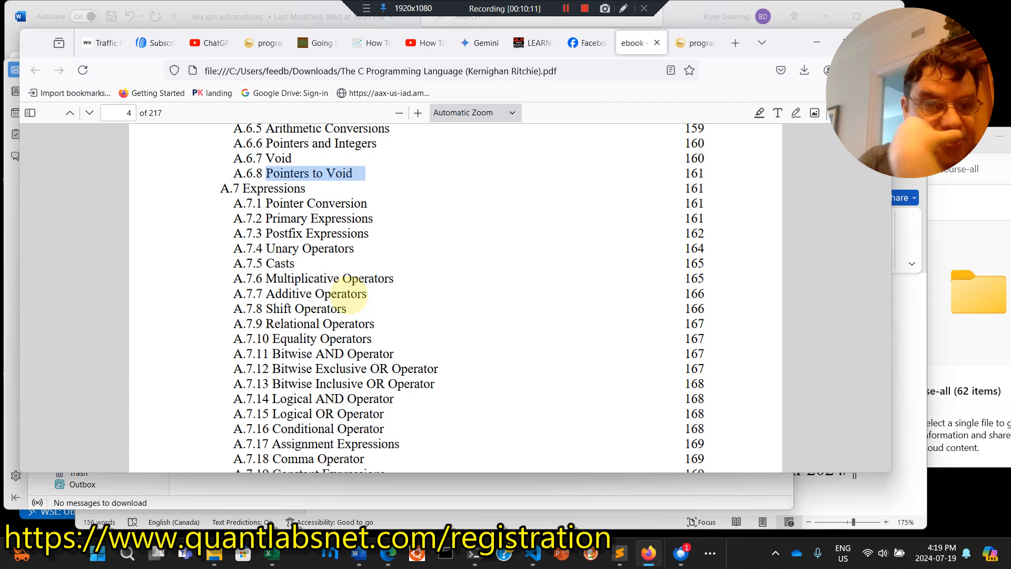
pyautogui.scroll(-3)
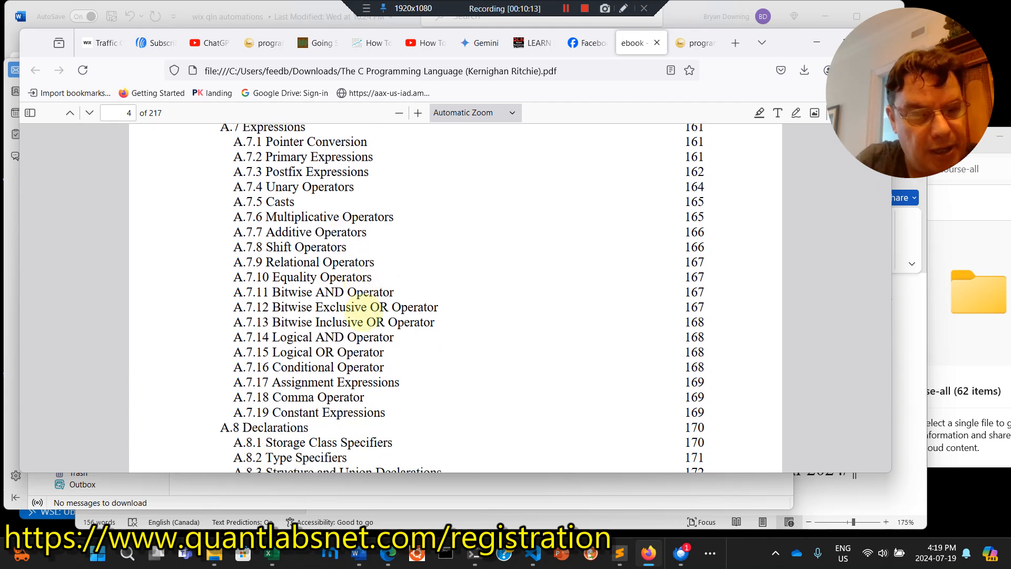
pyautogui.scroll(-3)
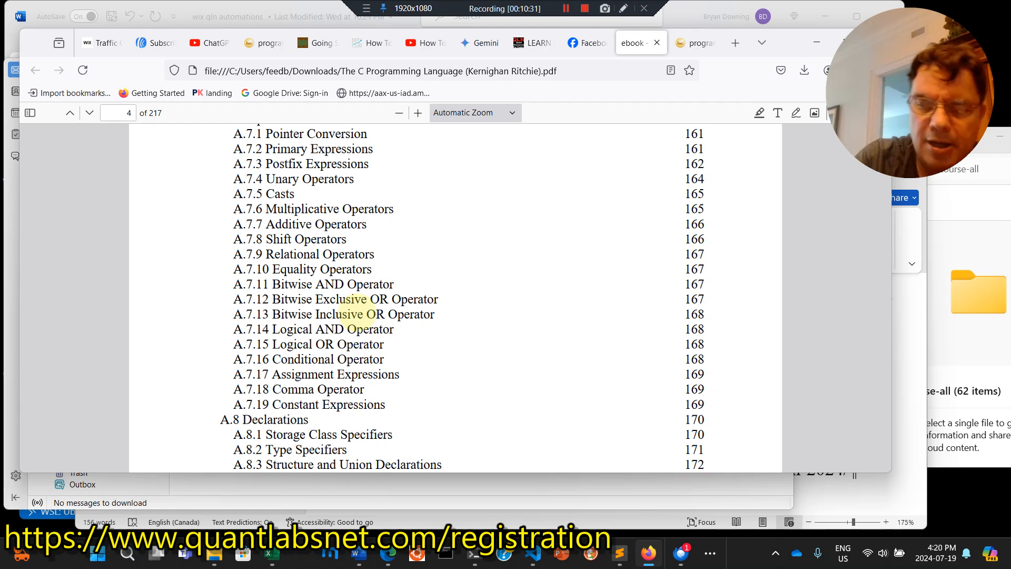
pyautogui.scroll(-3)
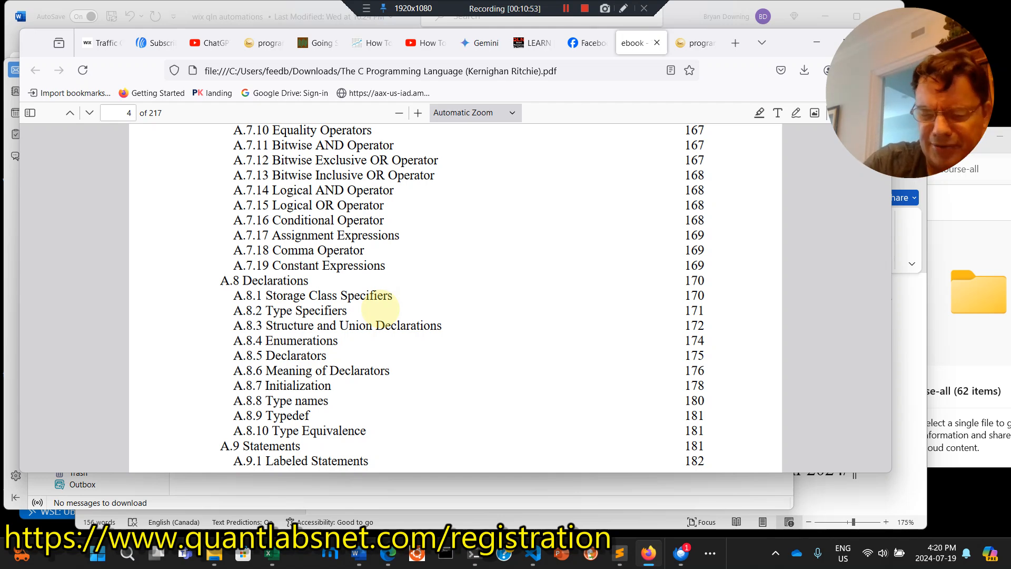
pyautogui.scroll(-3)
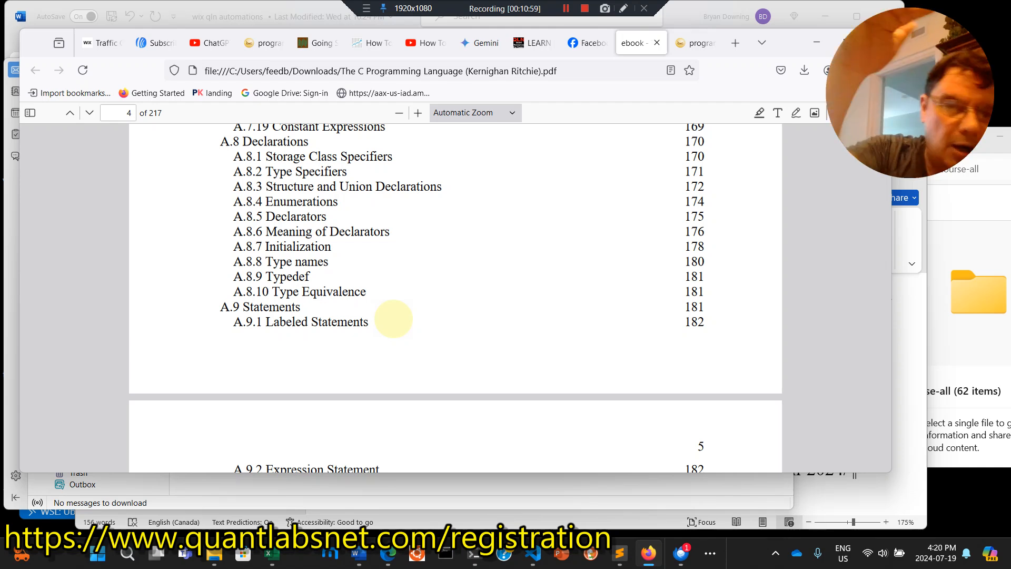
pyautogui.scroll(-3)
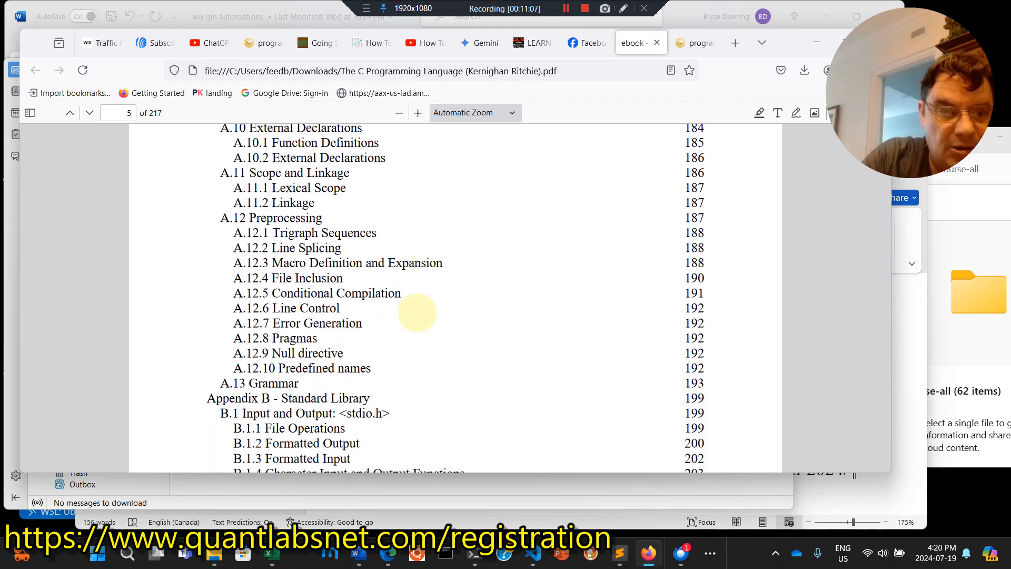
# - Scroll to show the full Appendix B listing through B.11 and Appendix C Summary of Changes
pyautogui.scroll(-3)
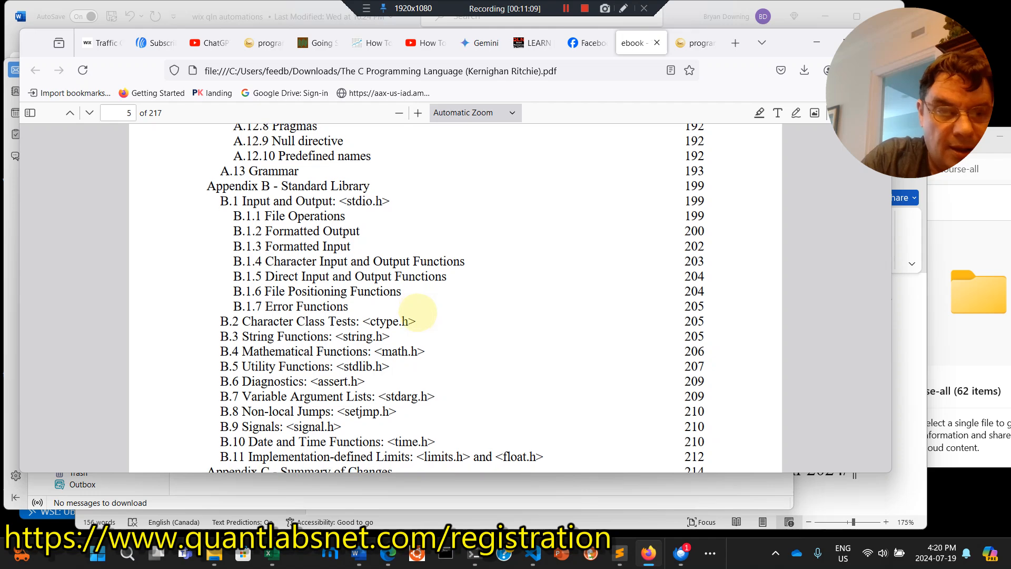
pyautogui.scroll(-3)
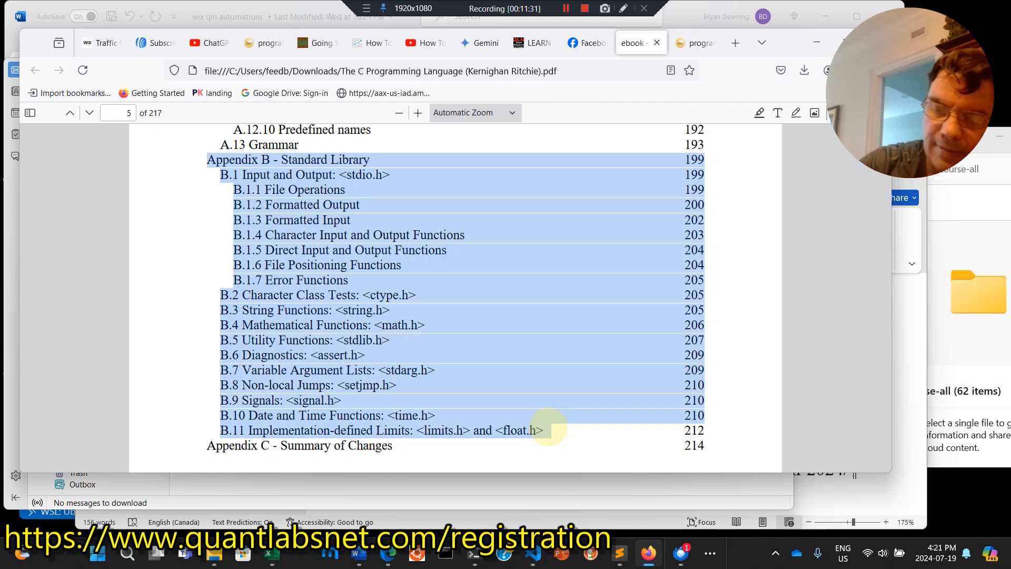
pyautogui.moveTo(486, 388)
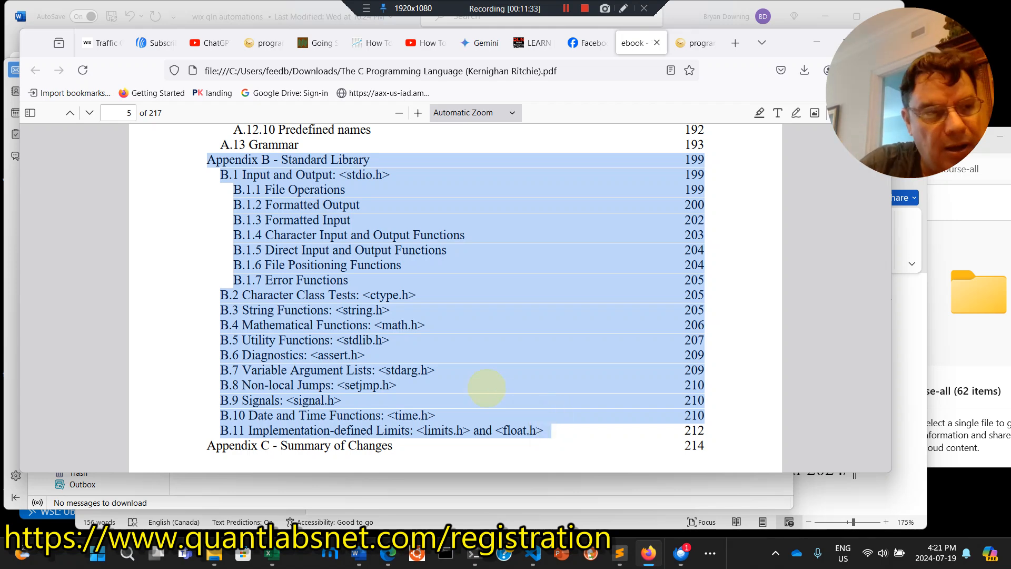
pyautogui.moveTo(400, 328)
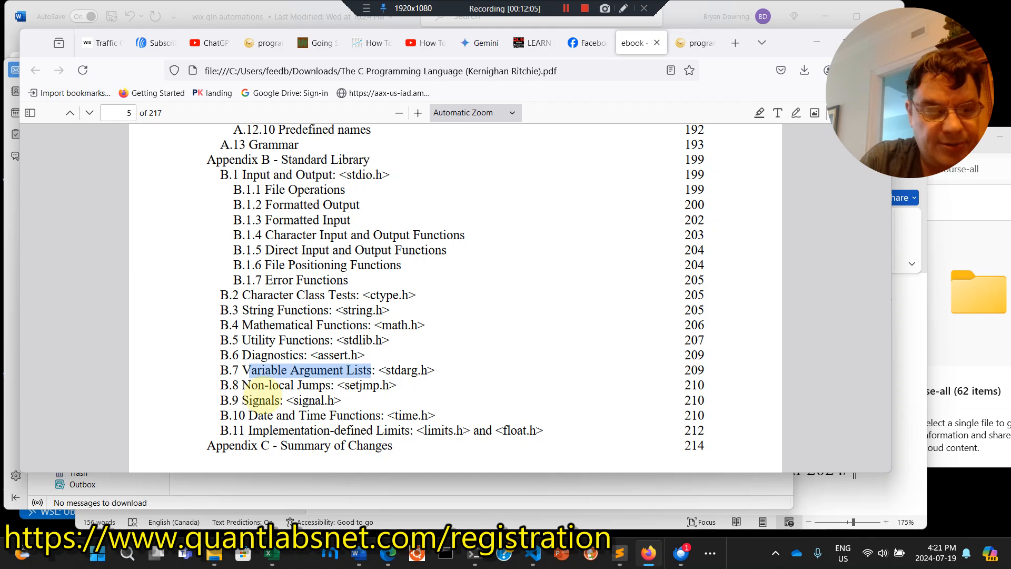
pyautogui.scroll(-3)
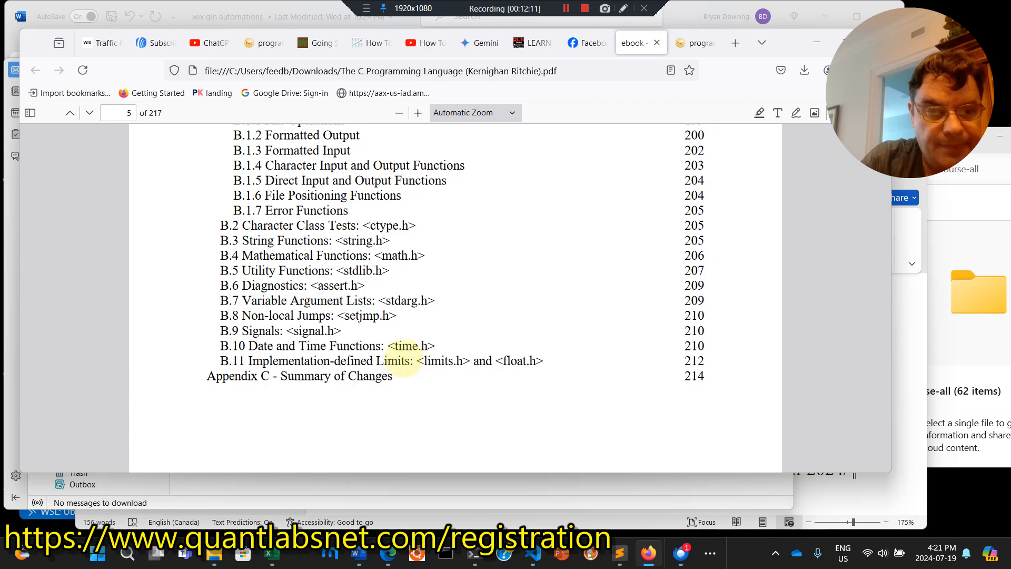
# - Bring the A.10–A.13 Preprocessing sections and the Appendix B heading back into view
pyautogui.moveTo(255, 360); pyautogui.dragTo(410, 360)
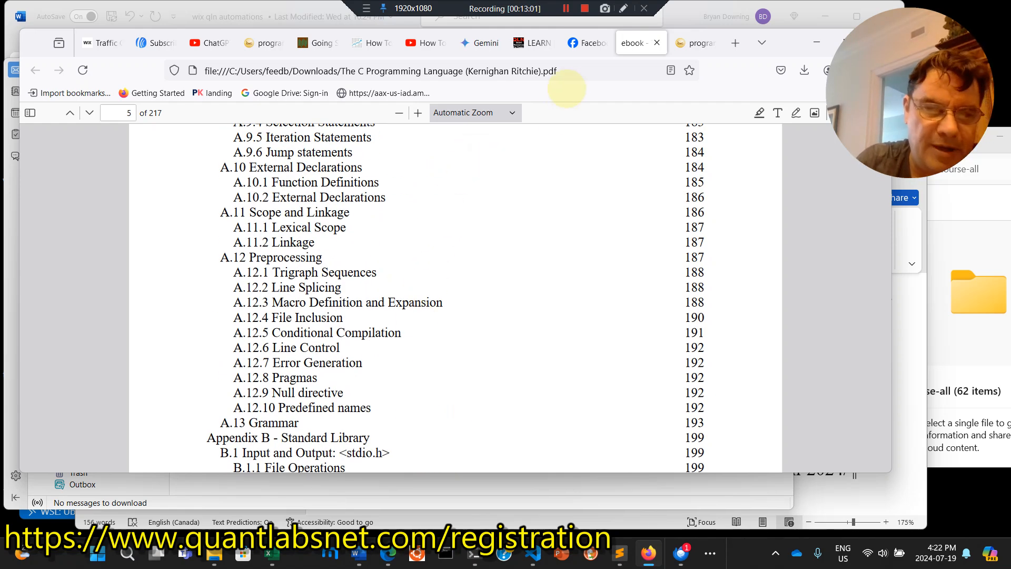
# - Switch to the Quantlabs.net registration tab and scroll to the 5 Day Bootcamp sign-up form
pyautogui.click(529, 43)
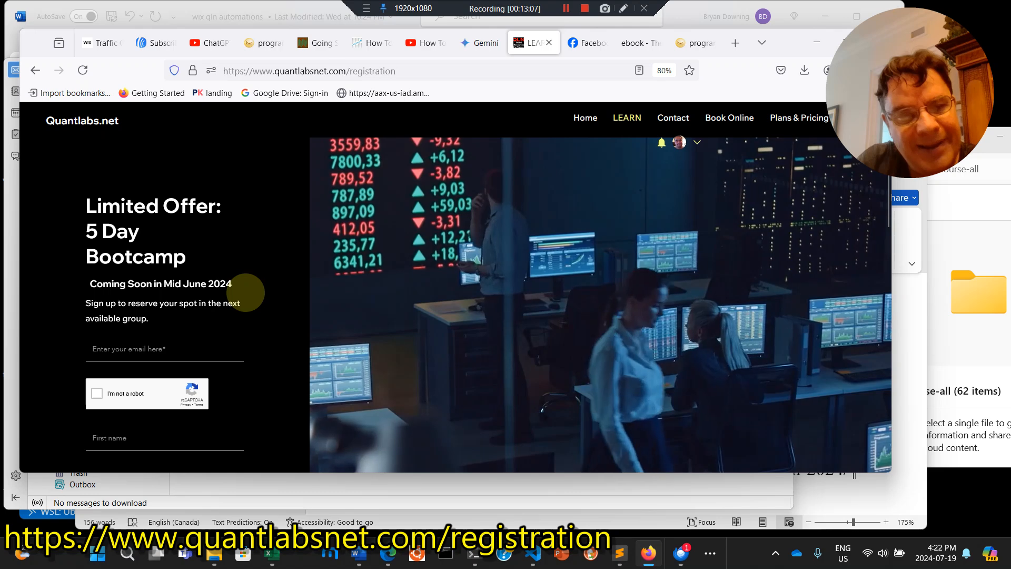
pyautogui.scroll(-3)
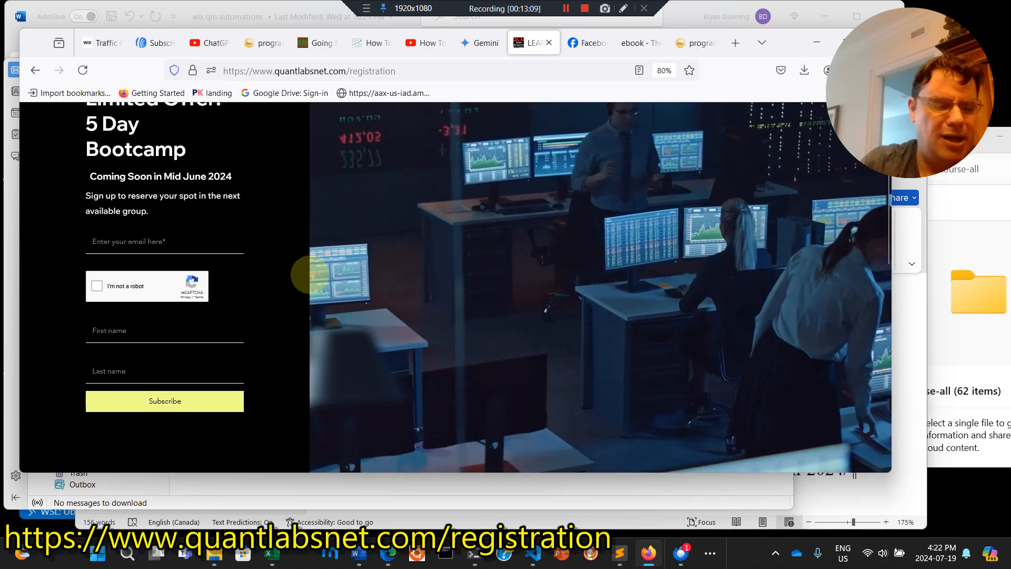